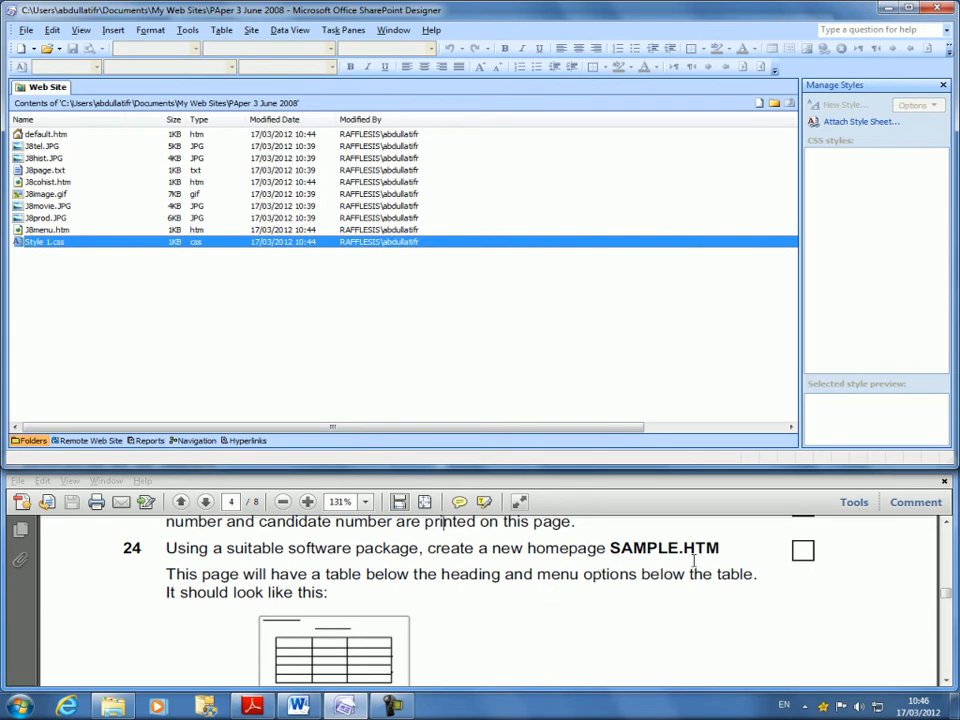
mouse_move(158, 176)
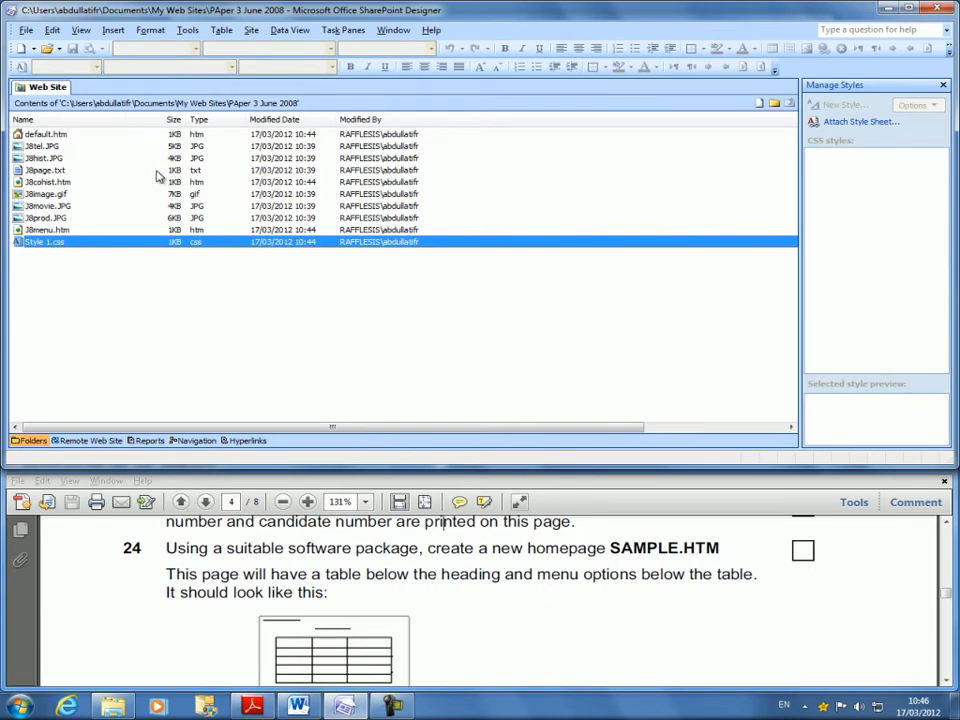
mouse_move(412, 558)
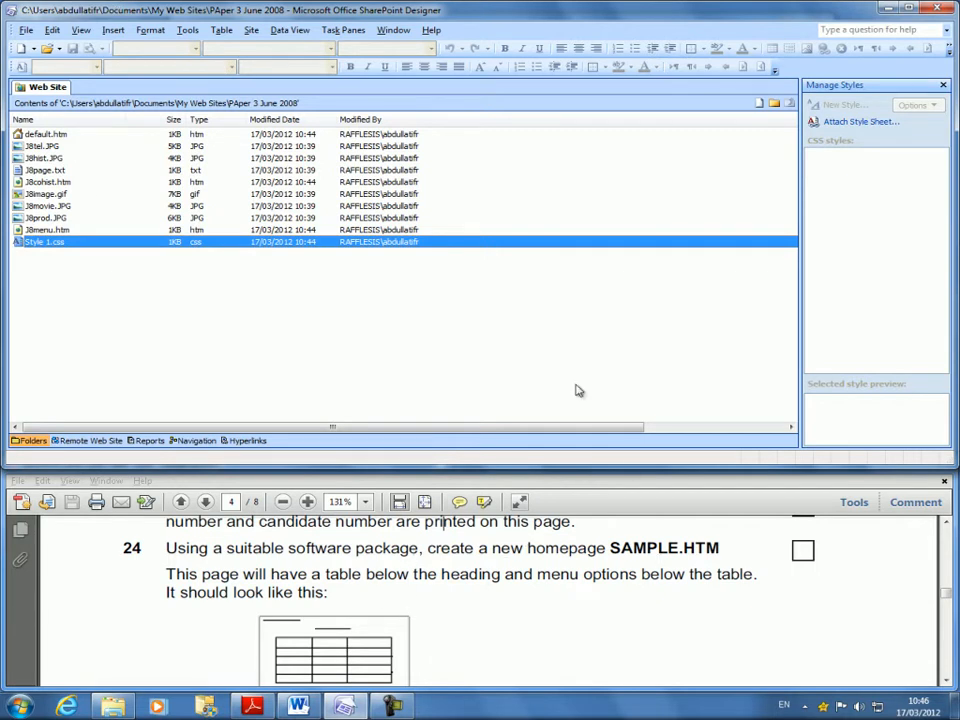
mouse_move(22, 48)
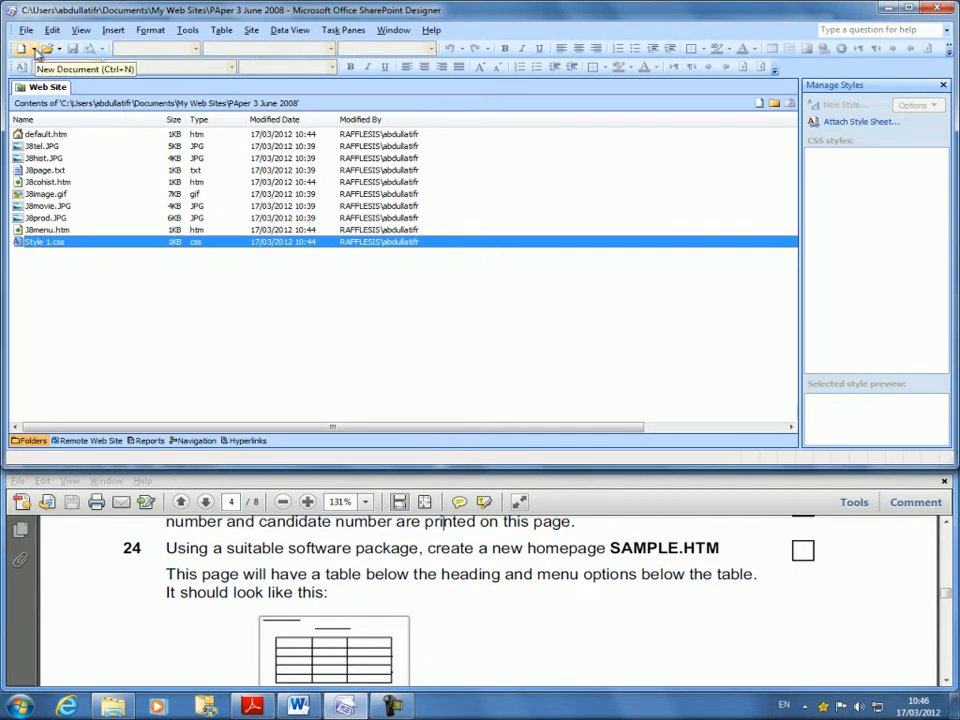
Save a new blank page as Sample.htm and reopen it from the Web Site list for editing
left_click(22, 48)
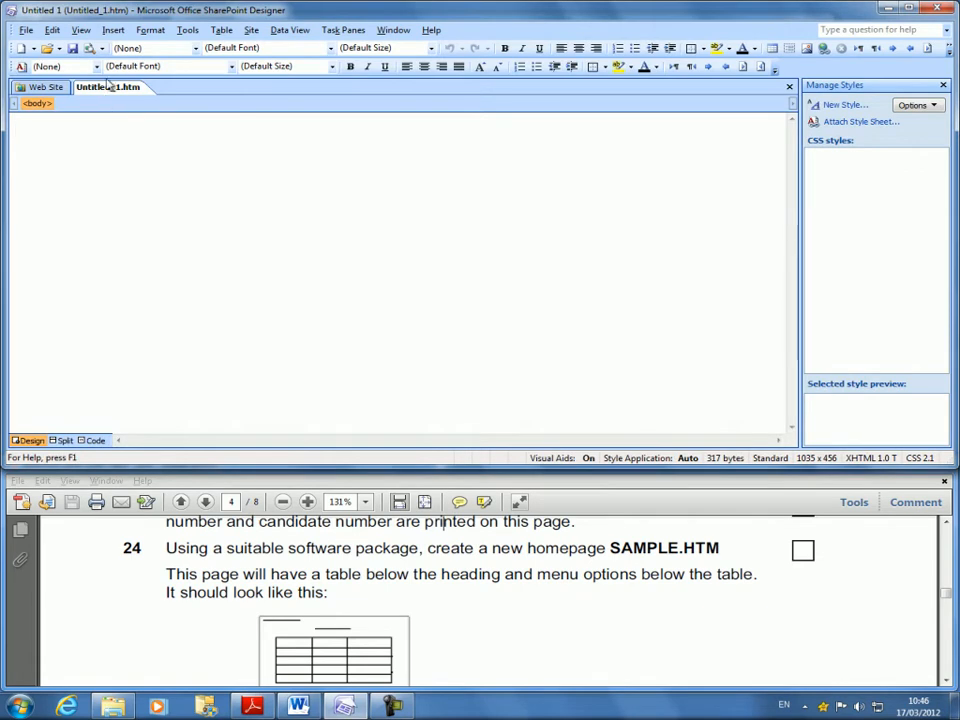
right_click(108, 88)
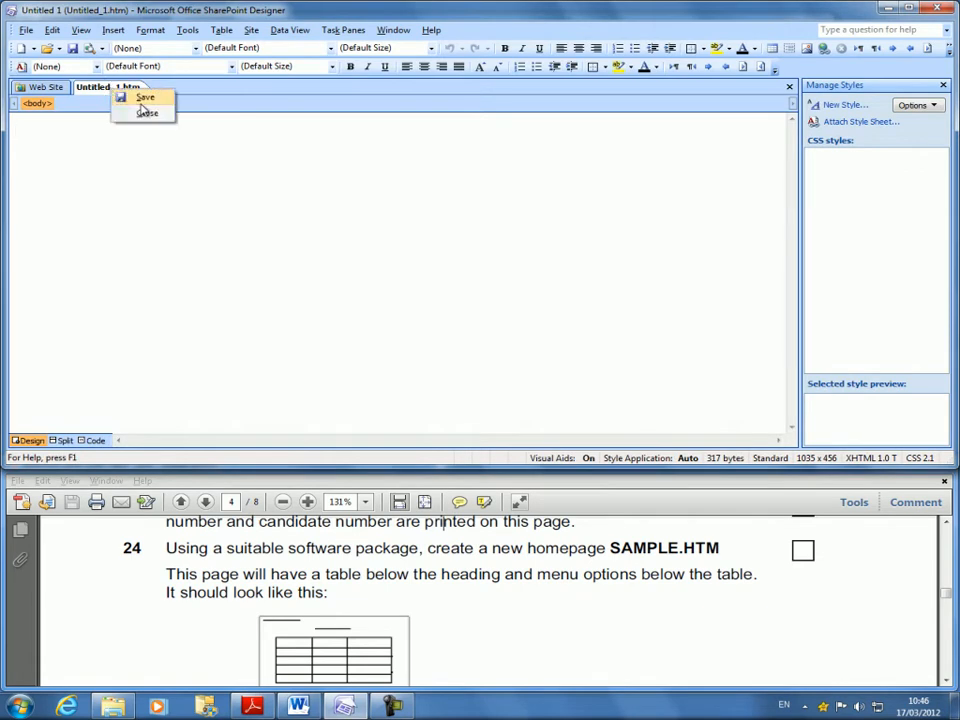
left_click(144, 96)
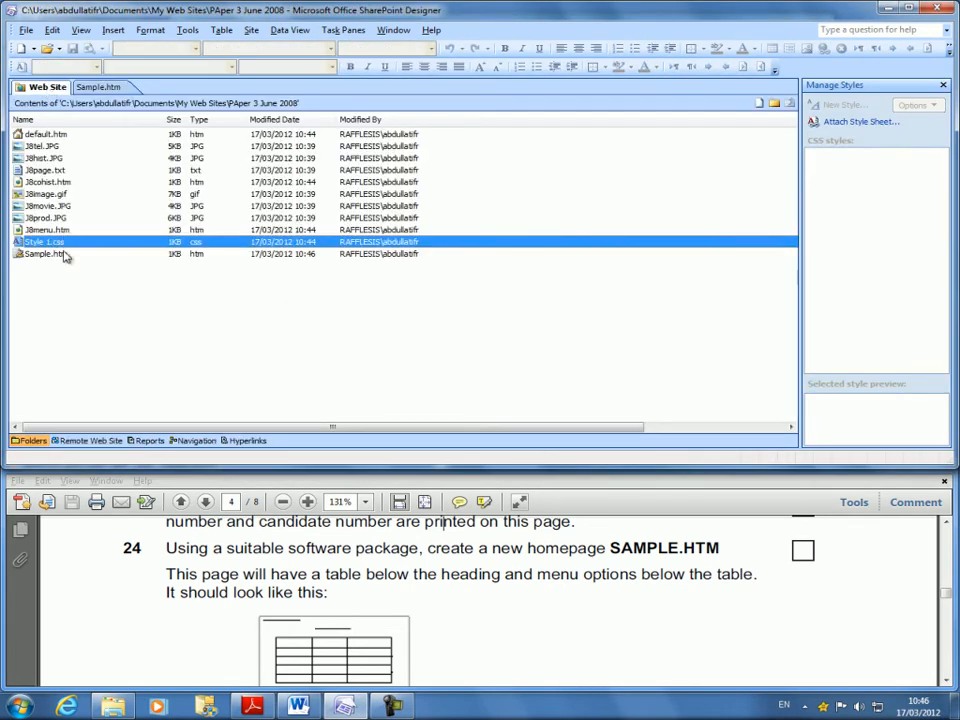
double_click(40, 252)
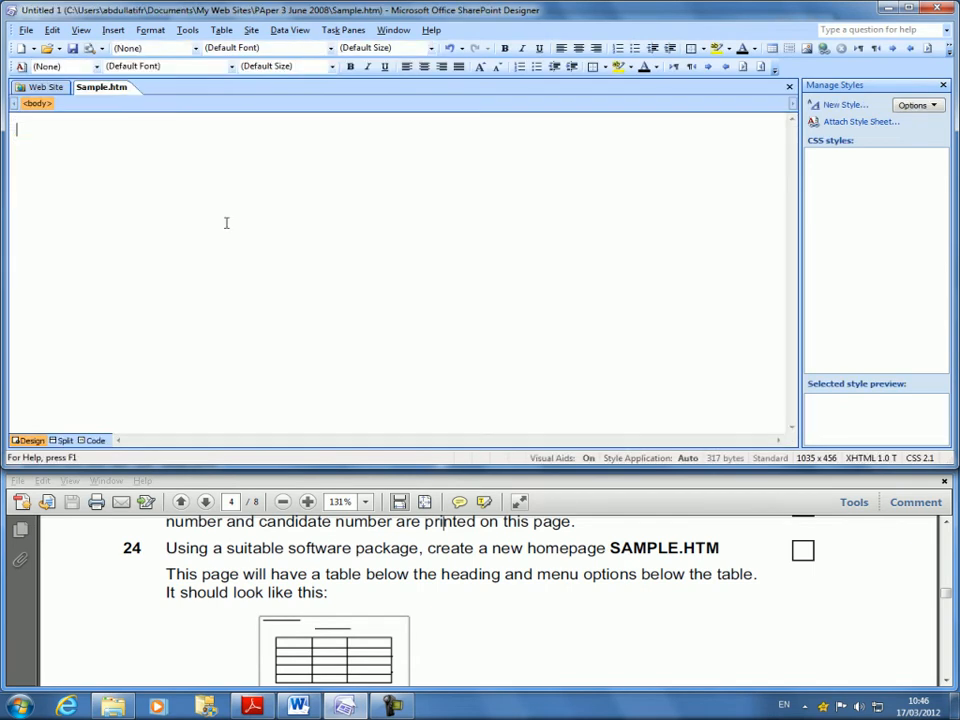
left_click(472, 604)
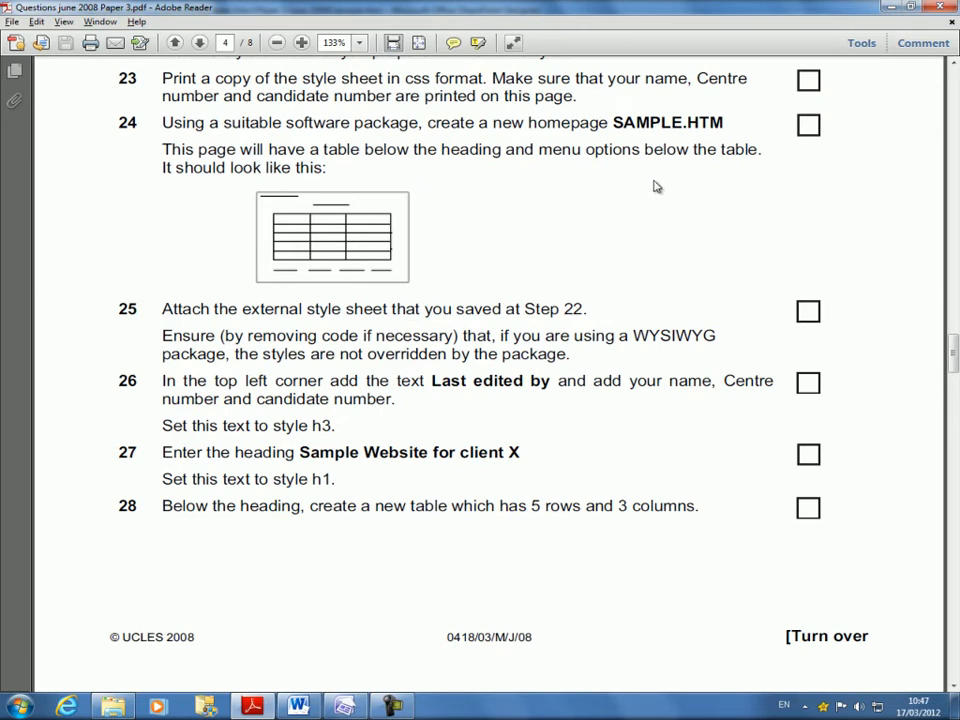
mouse_move(604, 444)
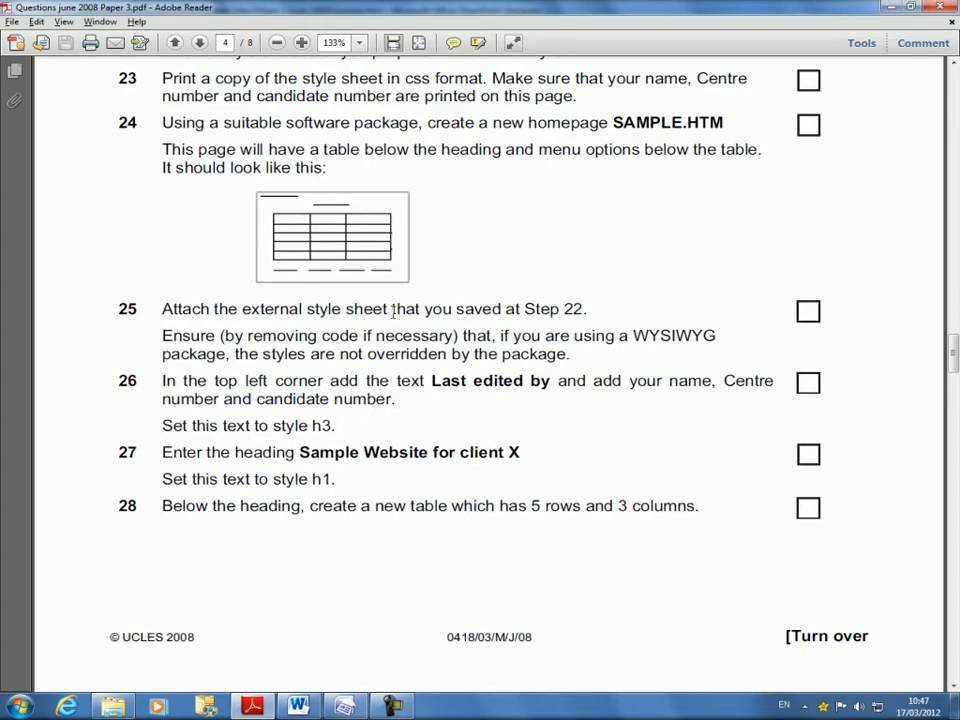
mouse_move(290, 248)
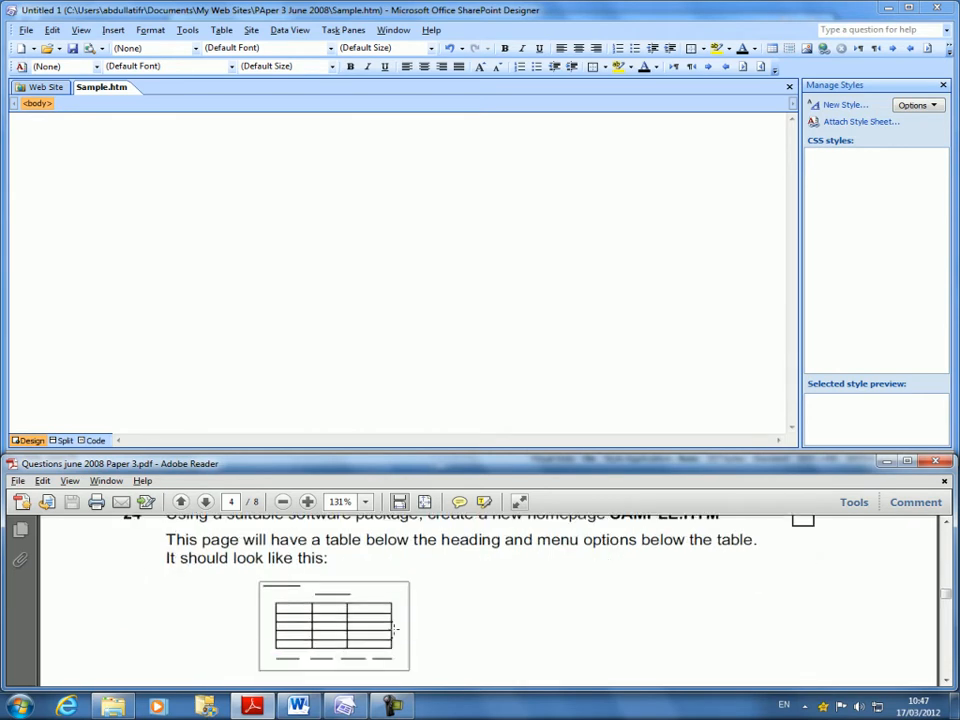
Link Style 1.css to the current page via Attach Style Sheet
scroll("down", 3)
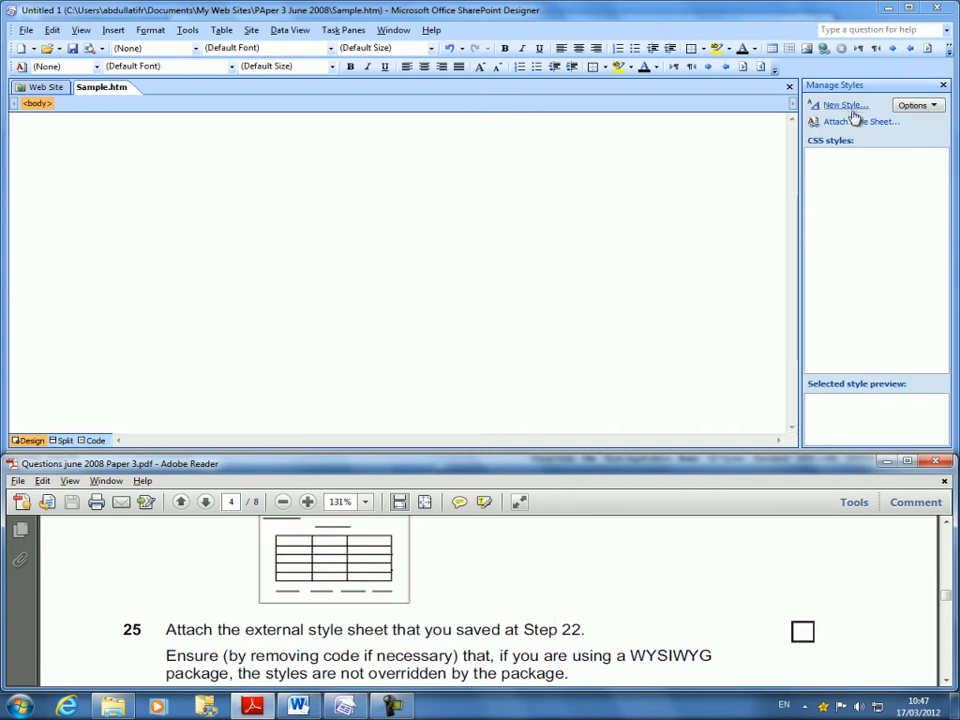
left_click(860, 122)
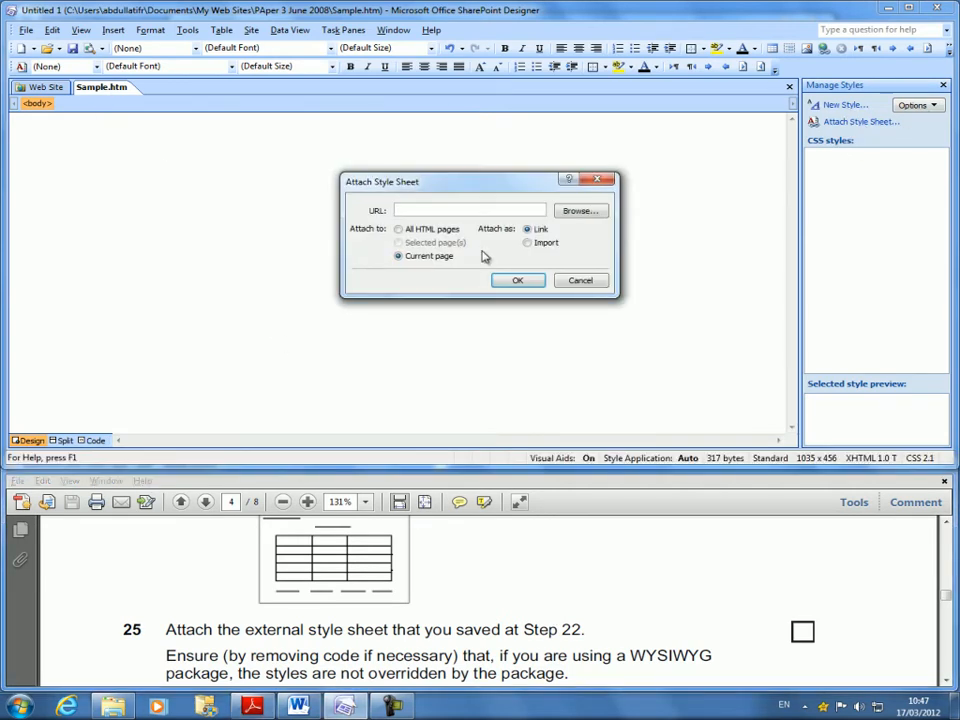
mouse_move(580, 212)
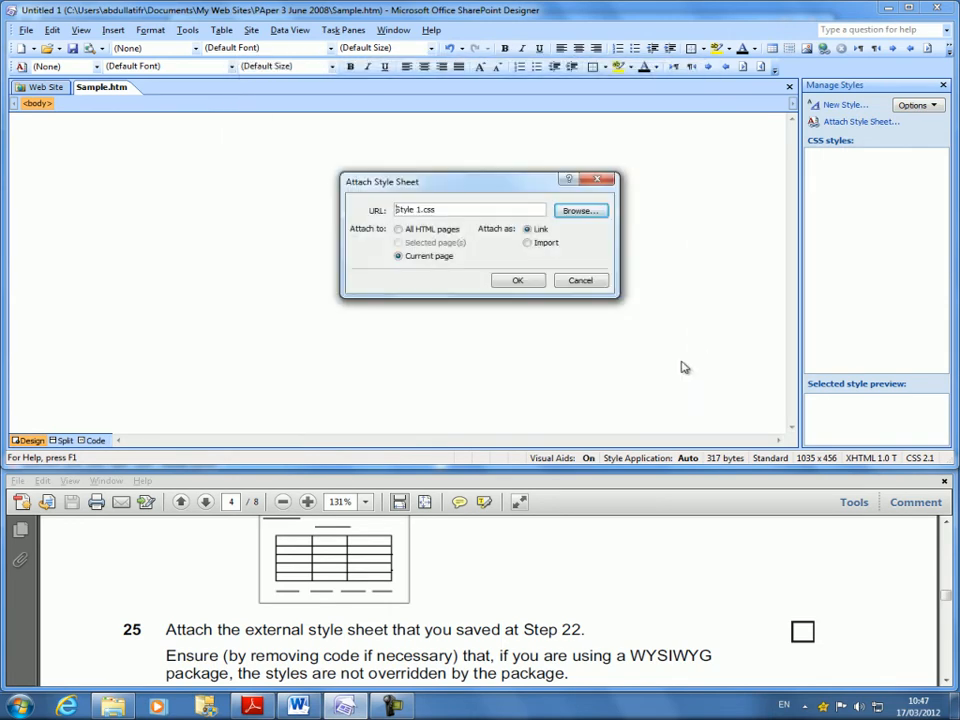
left_click(516, 280)
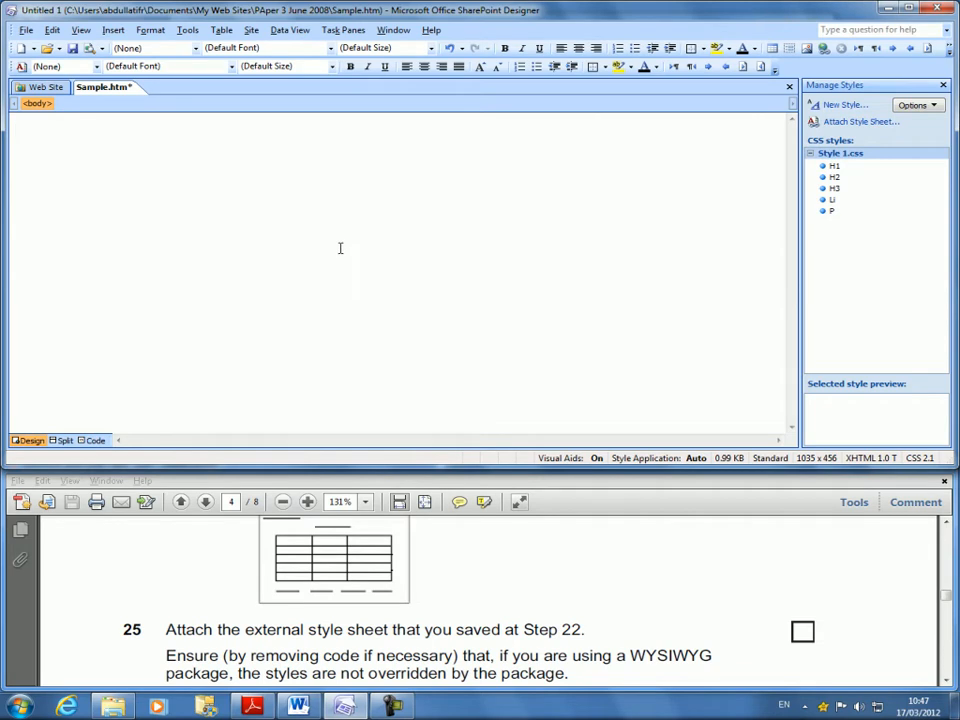
mouse_move(396, 344)
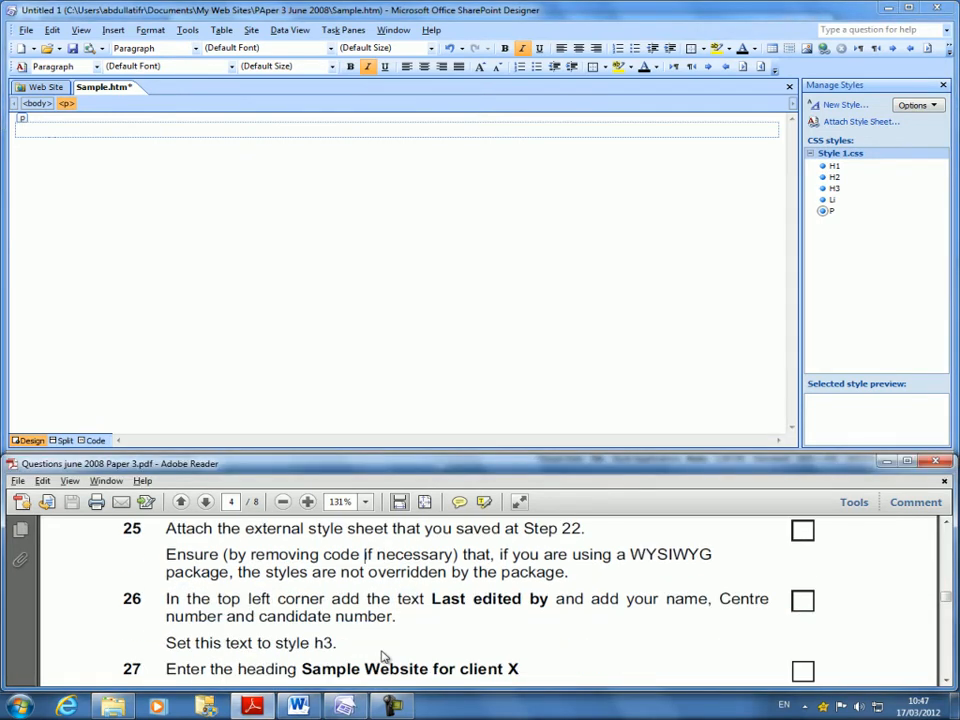
mouse_move(544, 588)
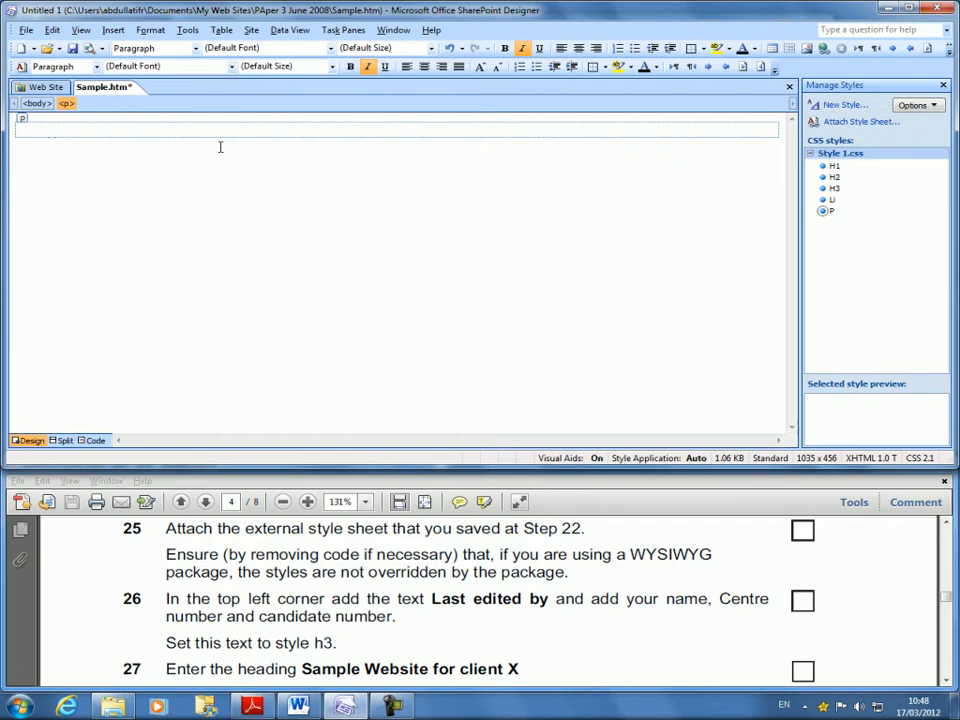
Enter the line 'Last Edited By Abdullatif Rkie AE09' at the top of the page
type("Last Edited By")
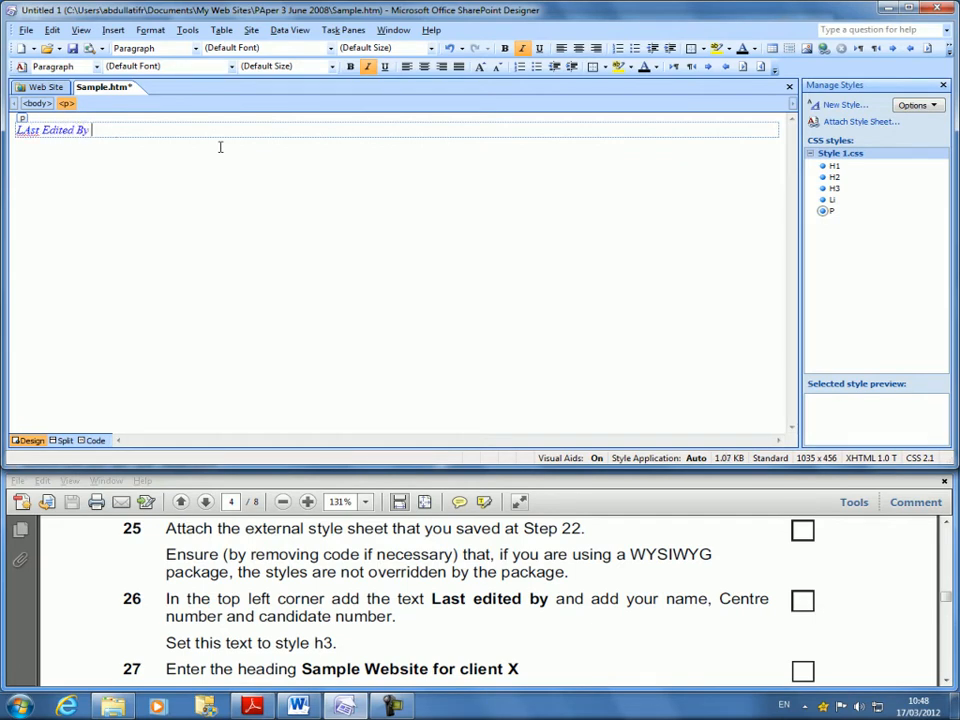
type("Abdullatif Rkie")
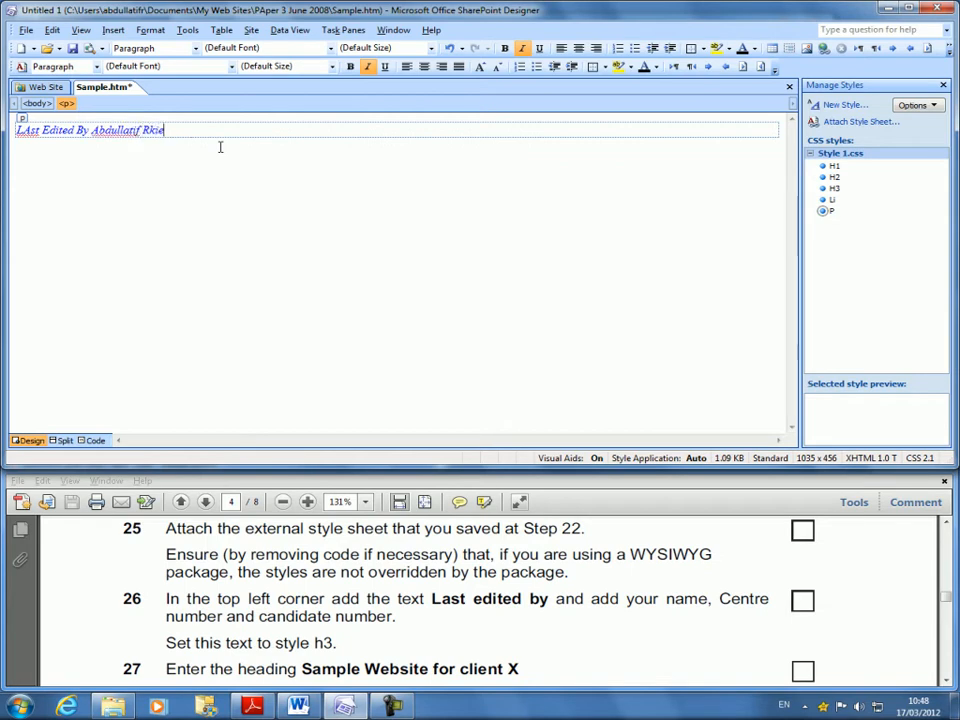
type("AE093 STD111")
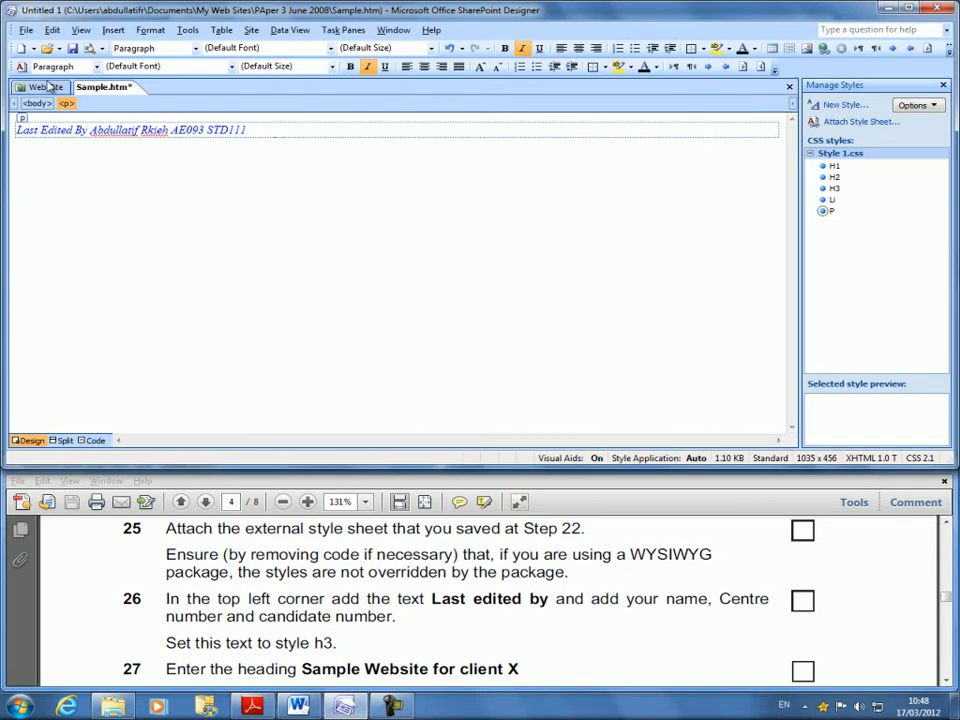
Open Style 1.css from the Web Site file list alongside Sample.htm
left_click(40, 88)
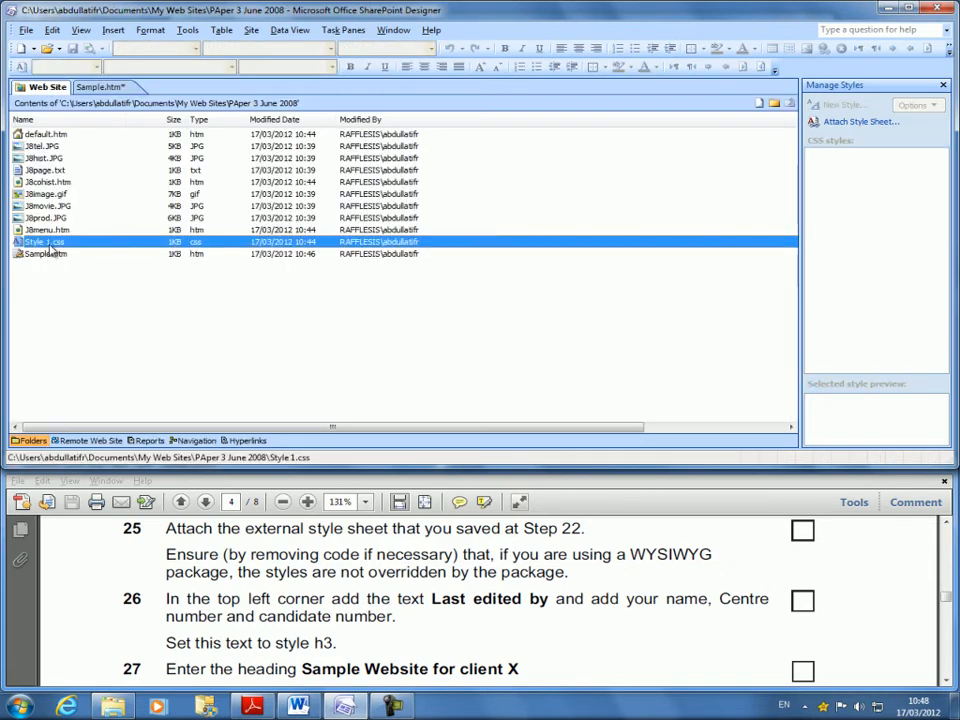
double_click(44, 240)
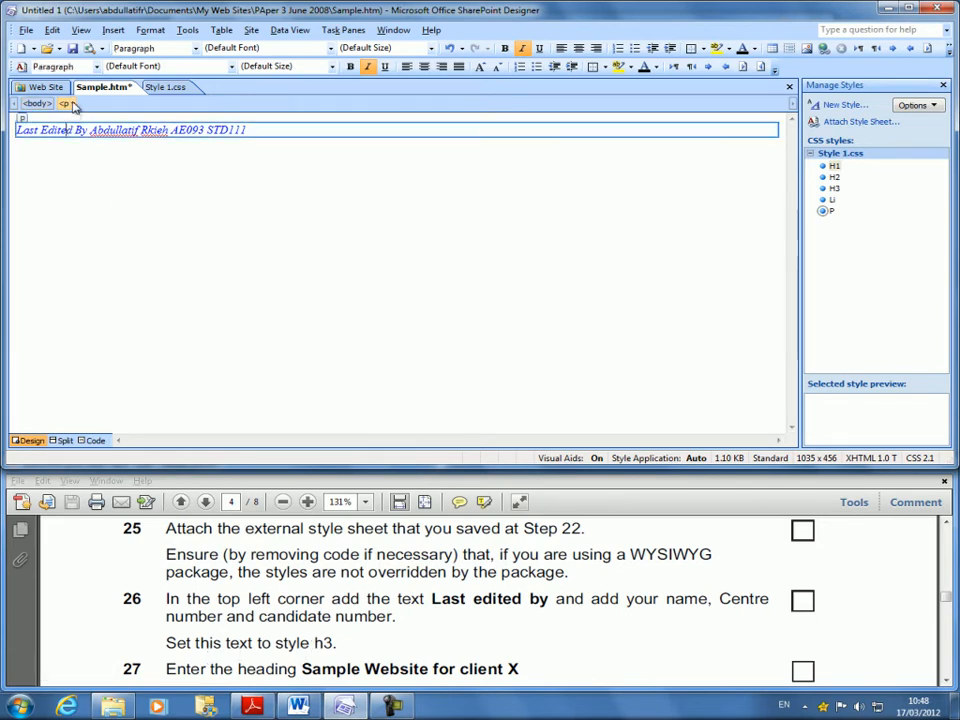
Apply the h3 style to the Last Edited By line, checking the Style 1.css rules
left_click(66, 104)
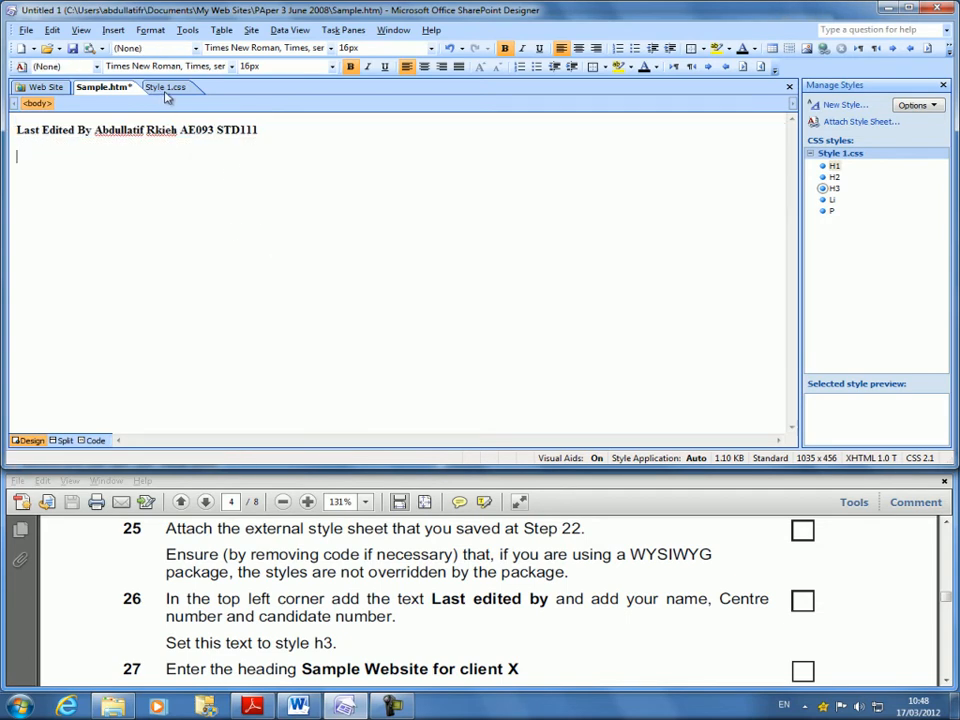
left_click(166, 88)
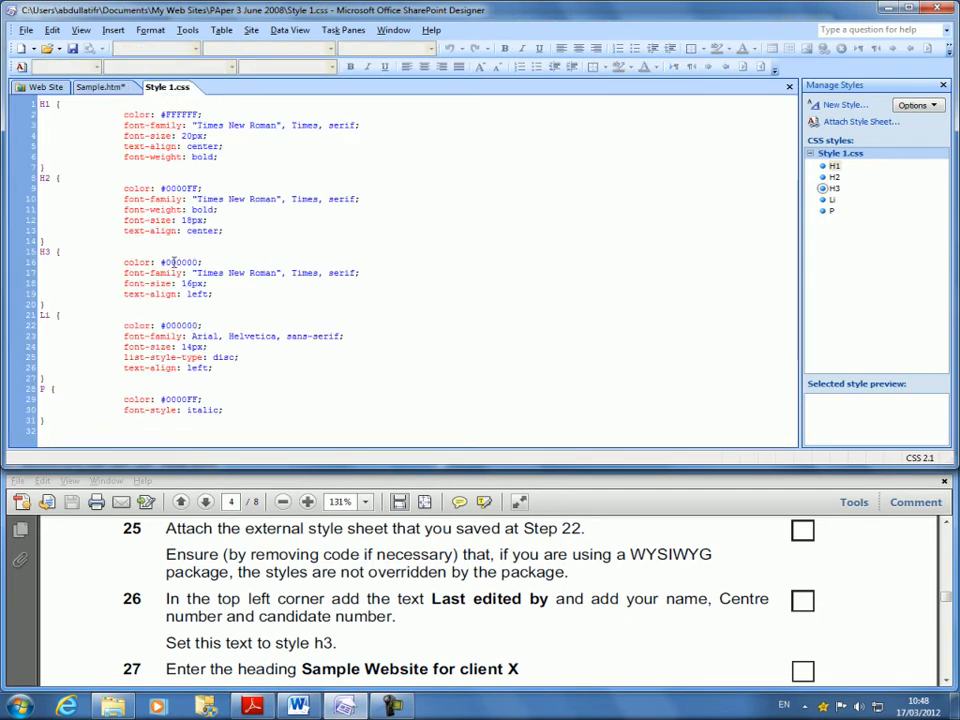
left_click(100, 88)
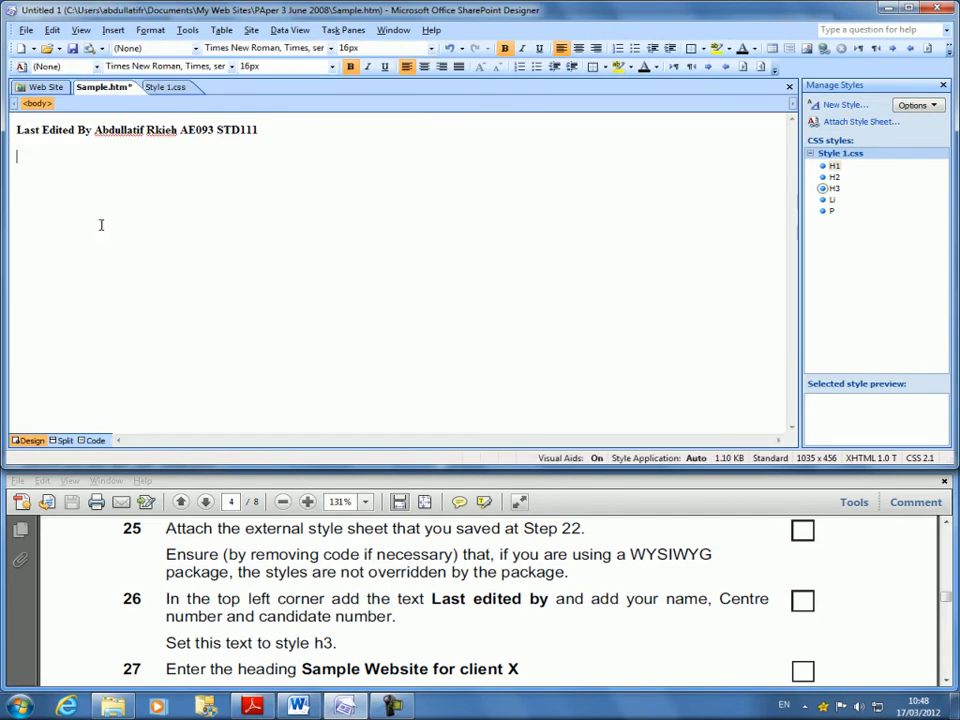
scroll("down", 3)
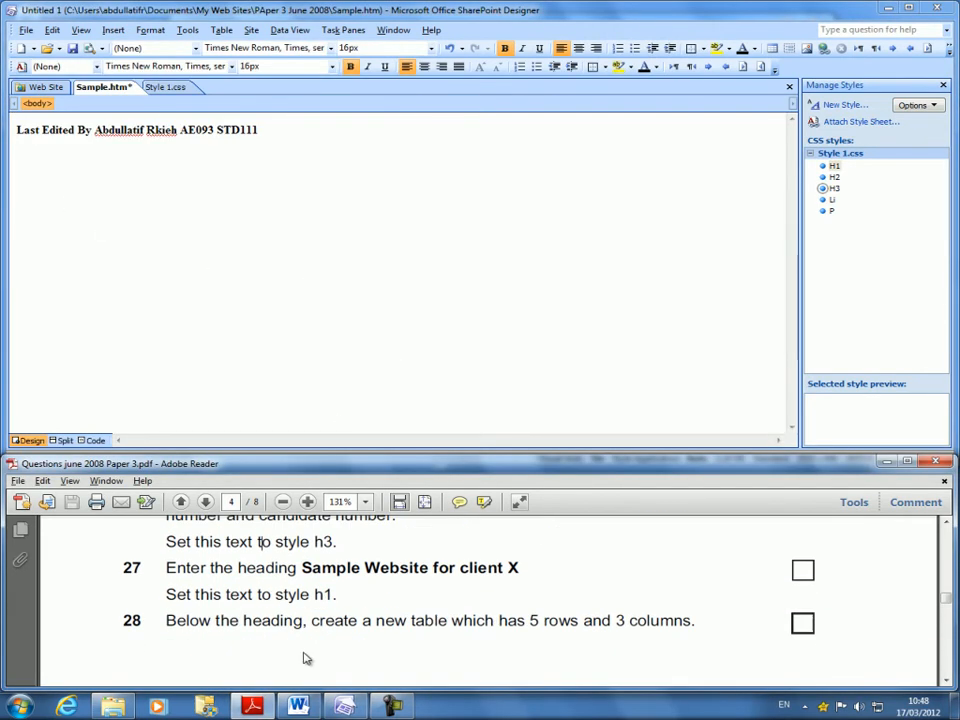
mouse_move(396, 606)
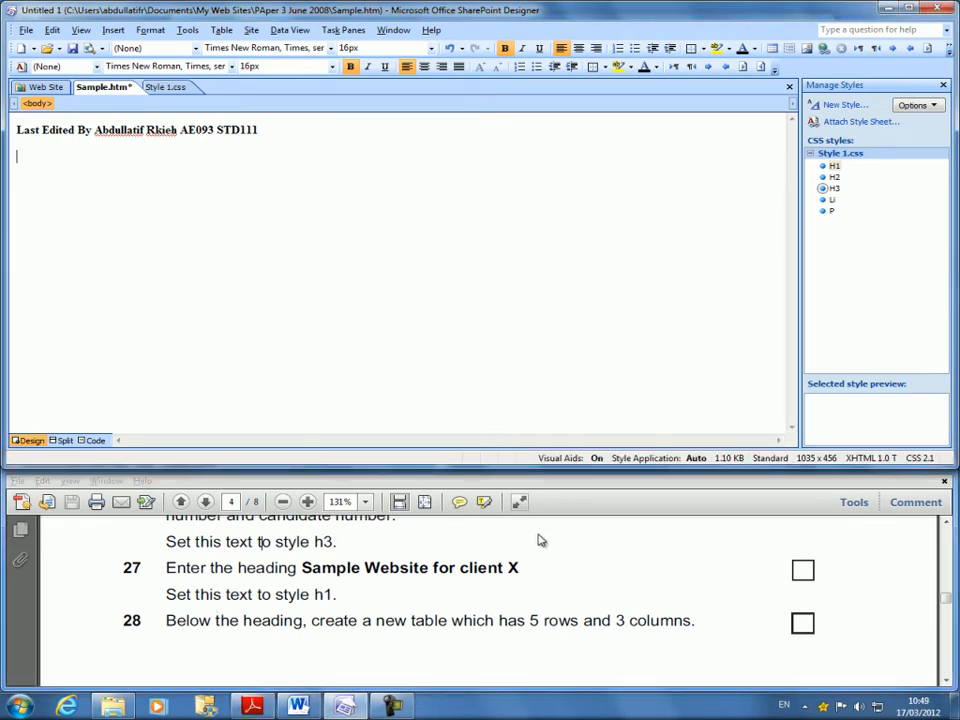
Enter the heading text 'Sample Website For Client X' below the Last Edited By line
type("Sample Website For Client X")
type("<h1>")
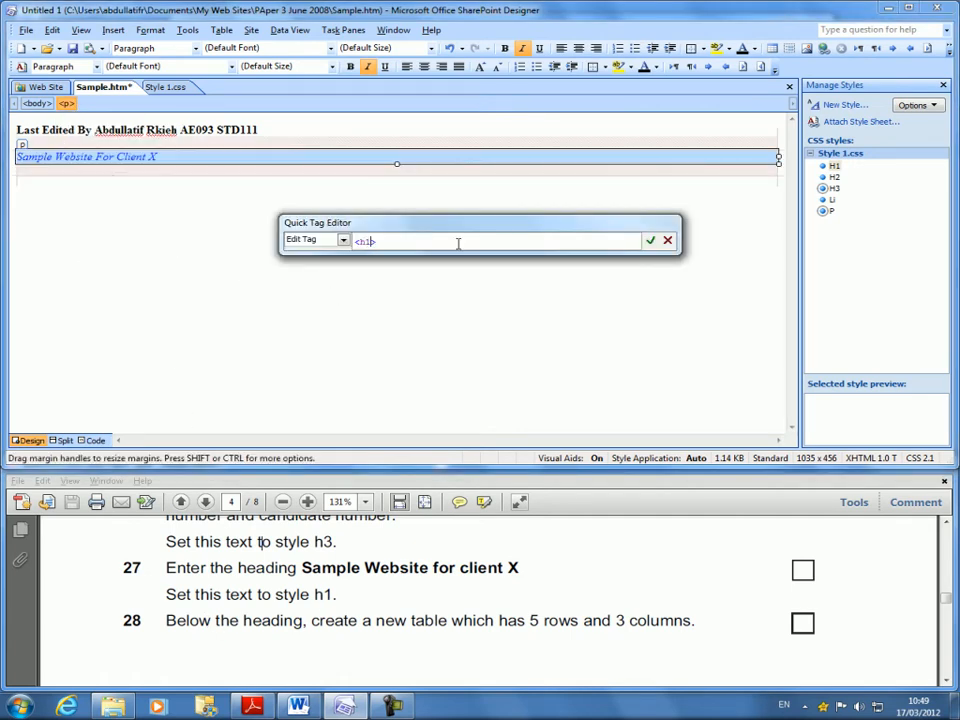
left_click(650, 240)
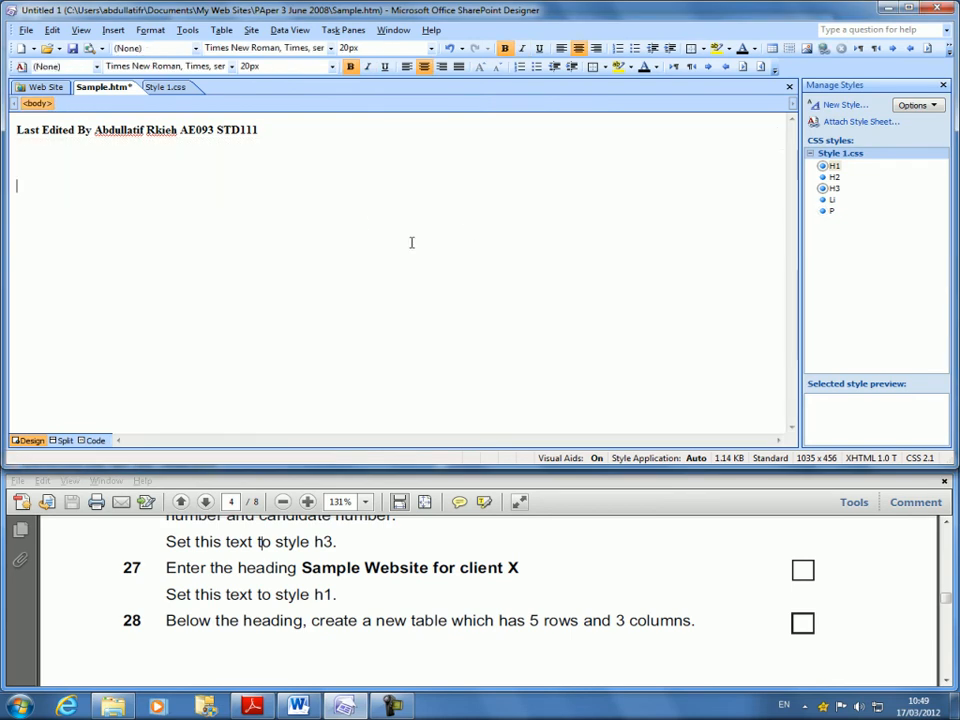
type("Sample Website For Client X")
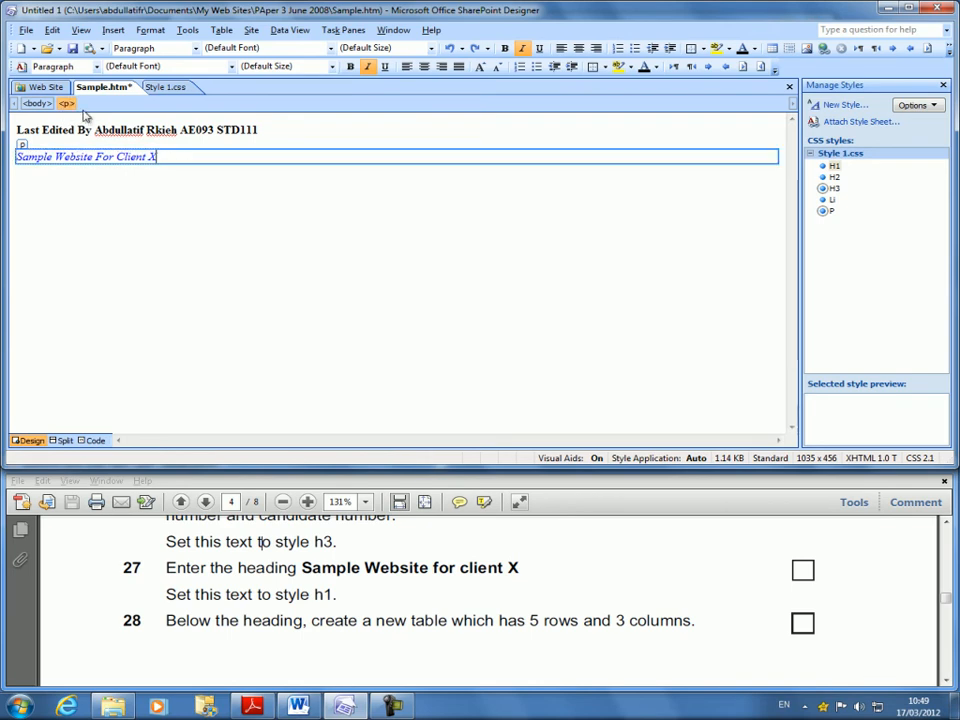
Change the heading's tag to <h1> with Edit Tag and view the Style 1.css rules
right_click(66, 104)
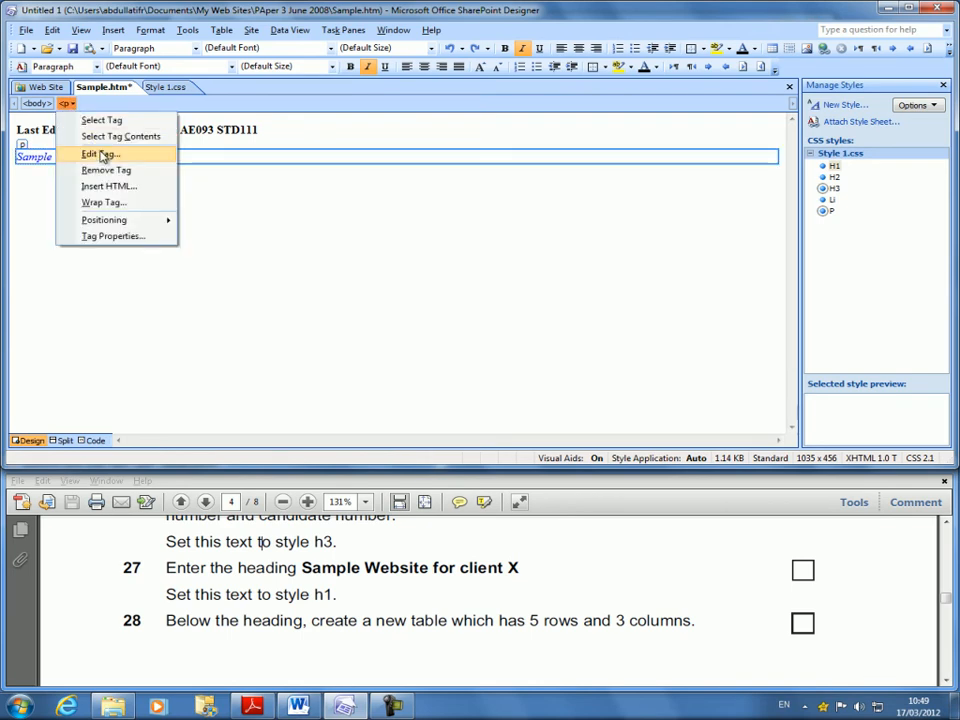
left_click(98, 154)
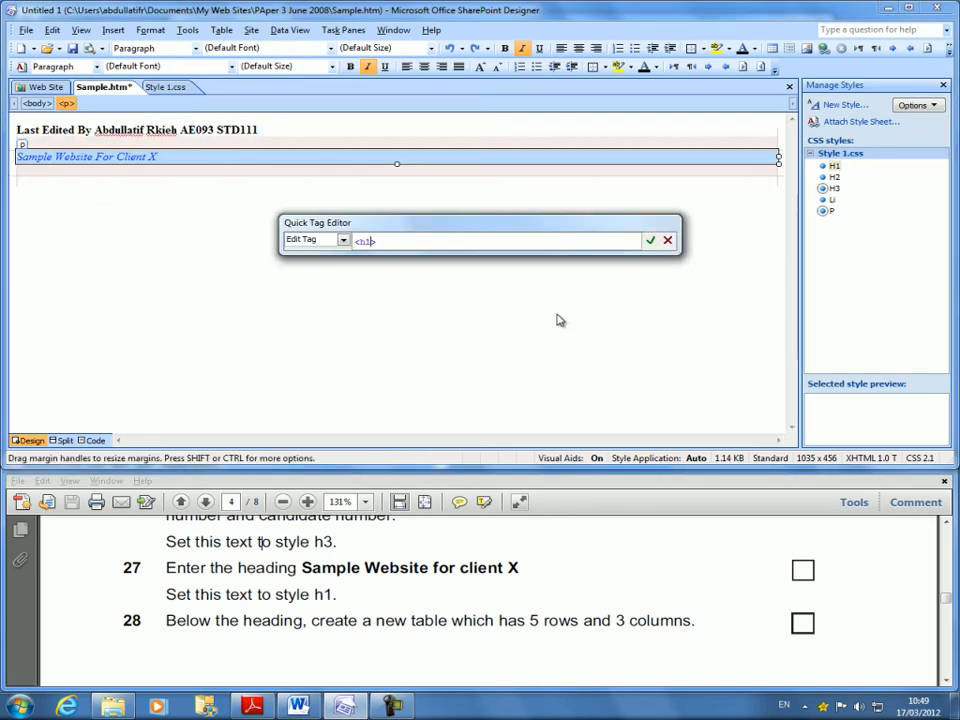
left_click(650, 240)
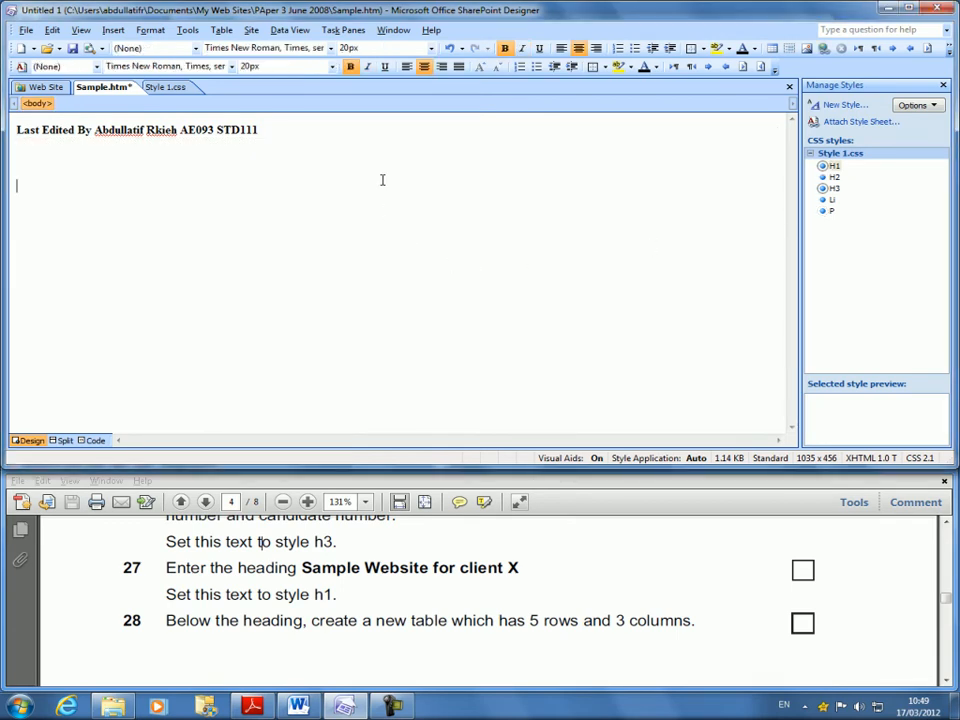
left_click(168, 88)
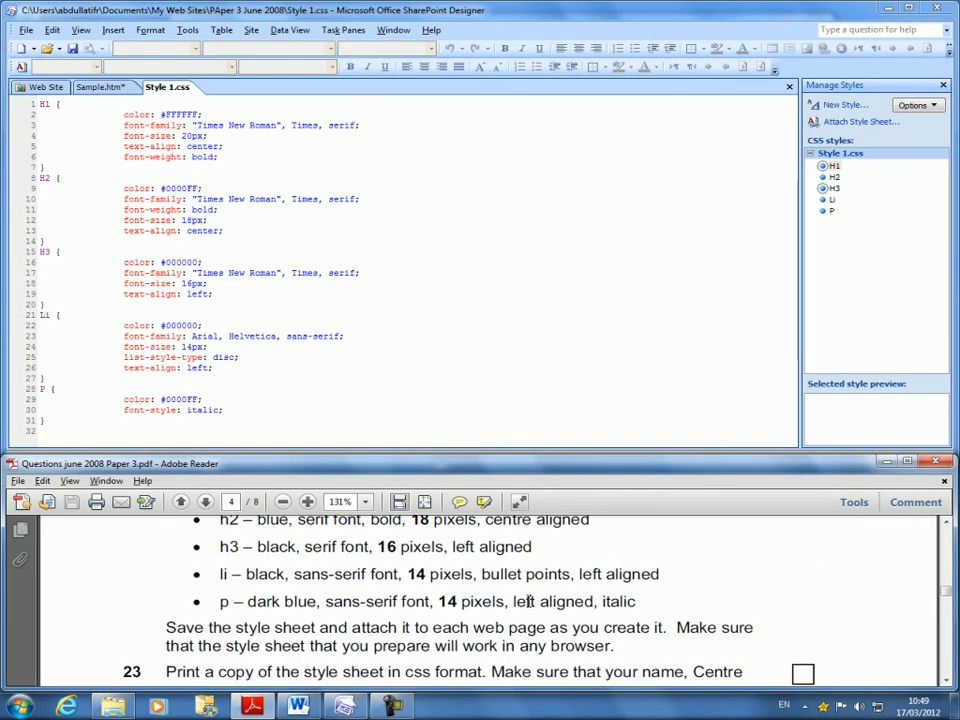
Modify the h1 rule in Style 1.css to colour #000000 so the heading shows black on Sample.htm
scroll("down", 3)
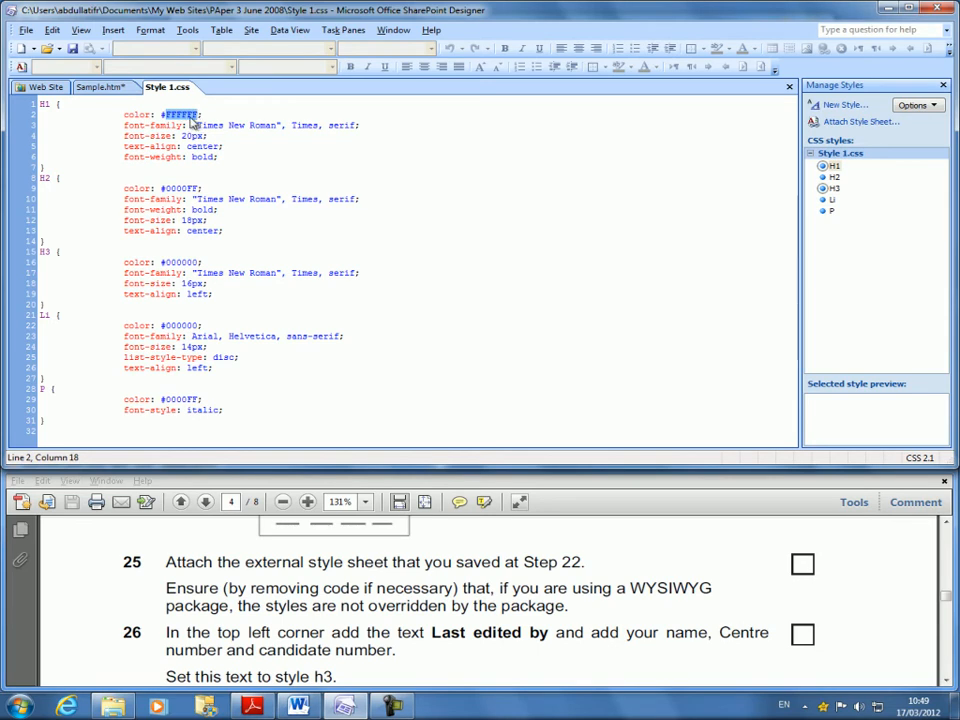
right_click(836, 188)
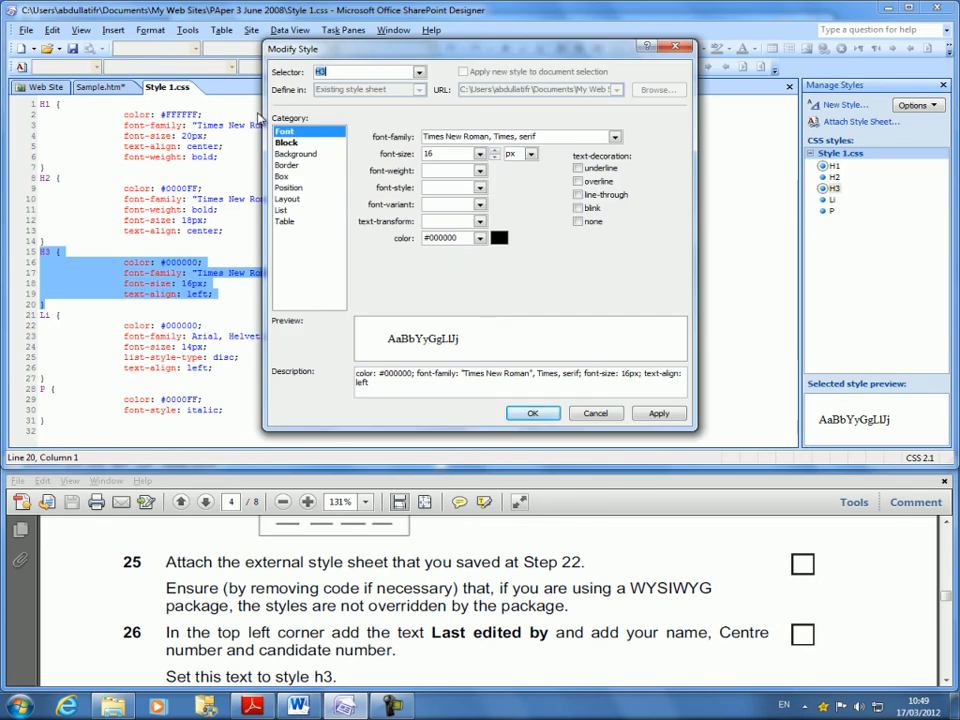
left_click(532, 412)
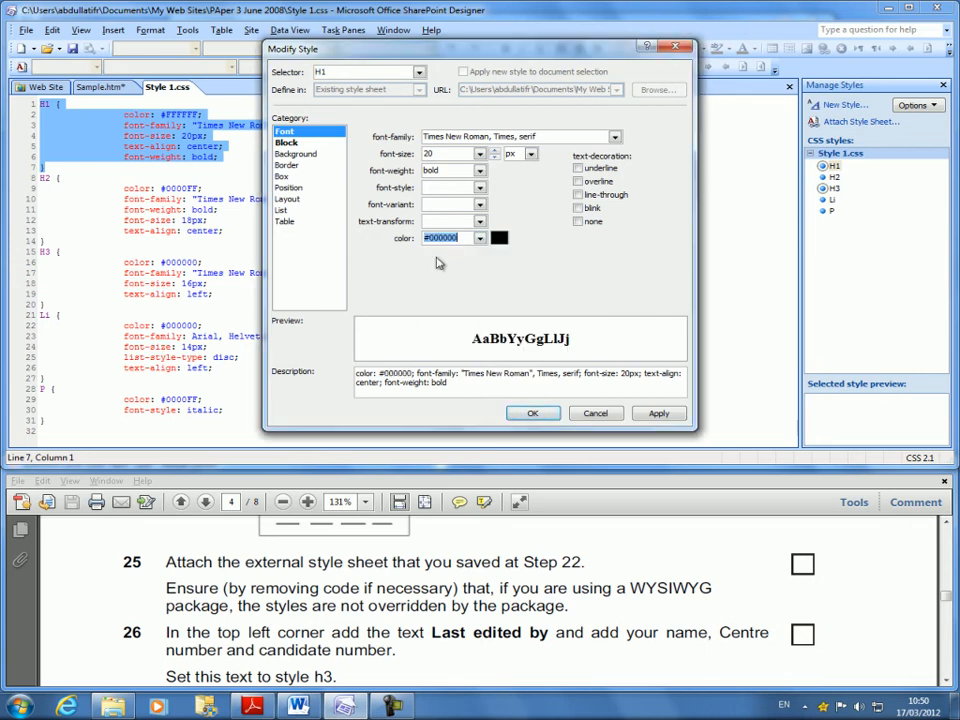
left_click(532, 412)
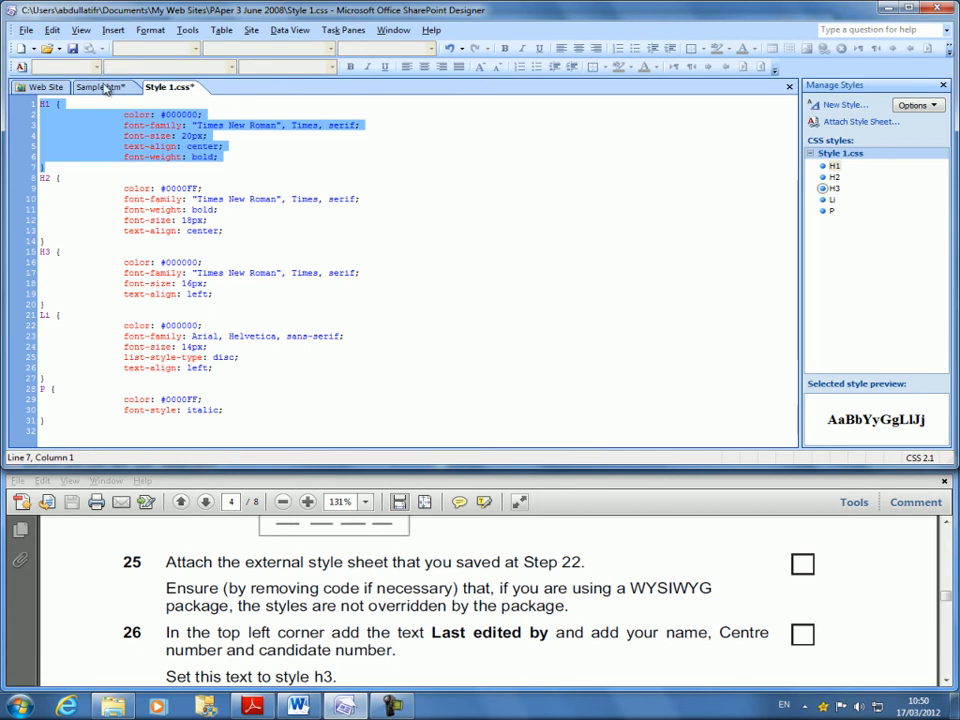
left_click(100, 88)
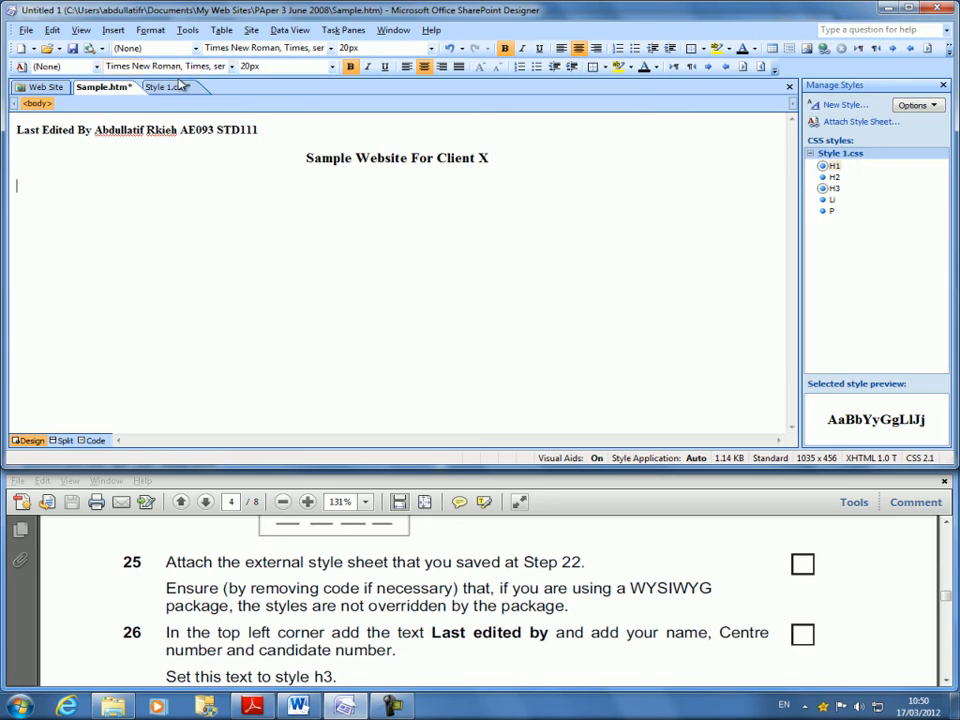
left_click(168, 88)
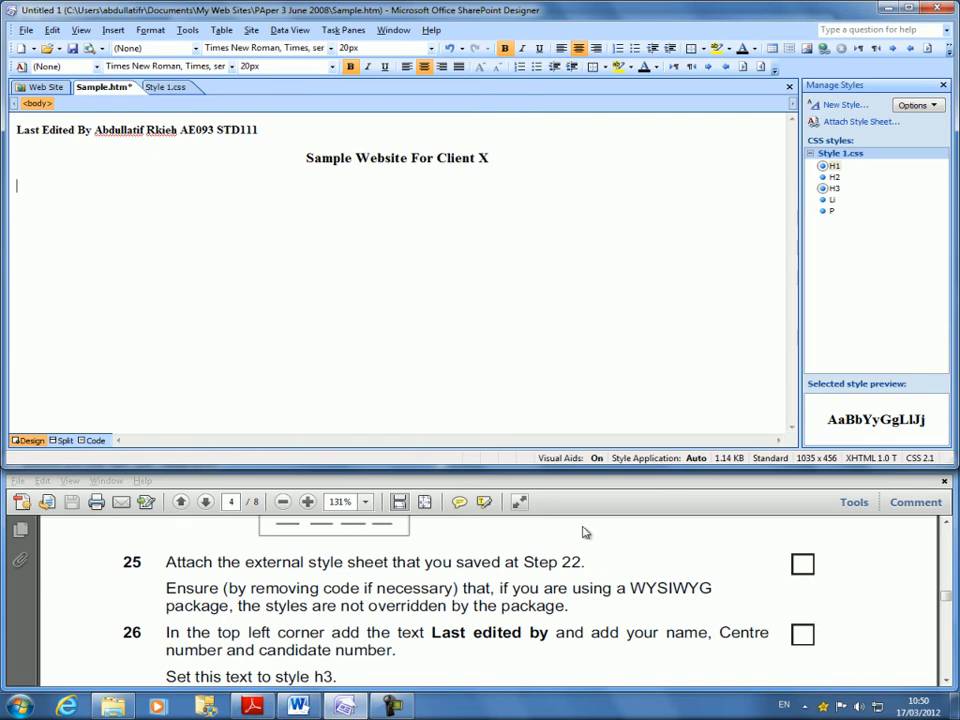
mouse_move(564, 492)
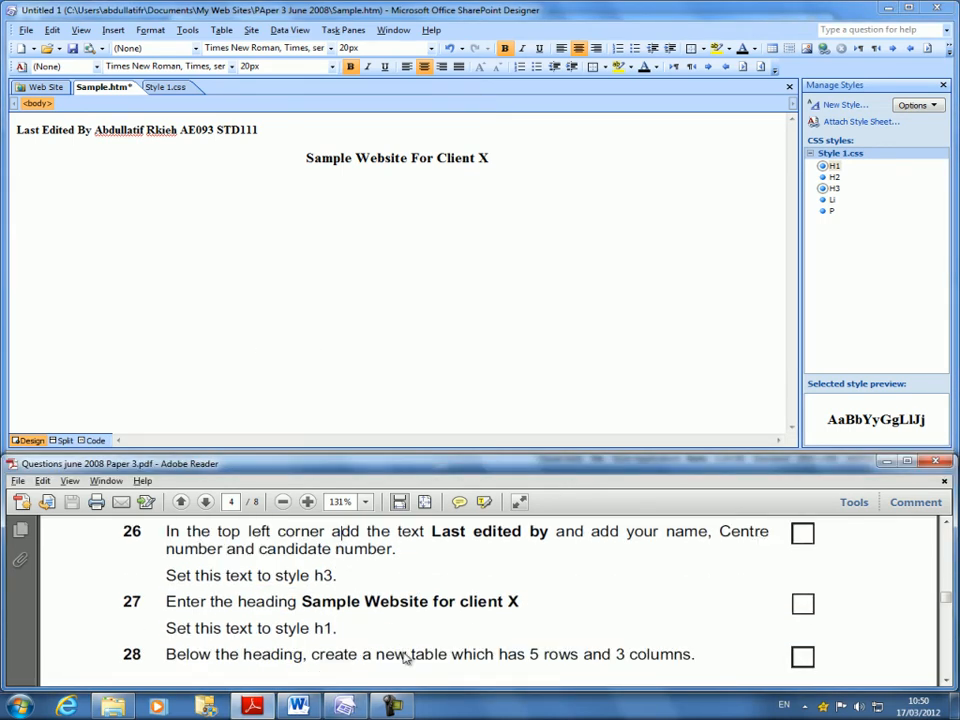
scroll("down", 3)
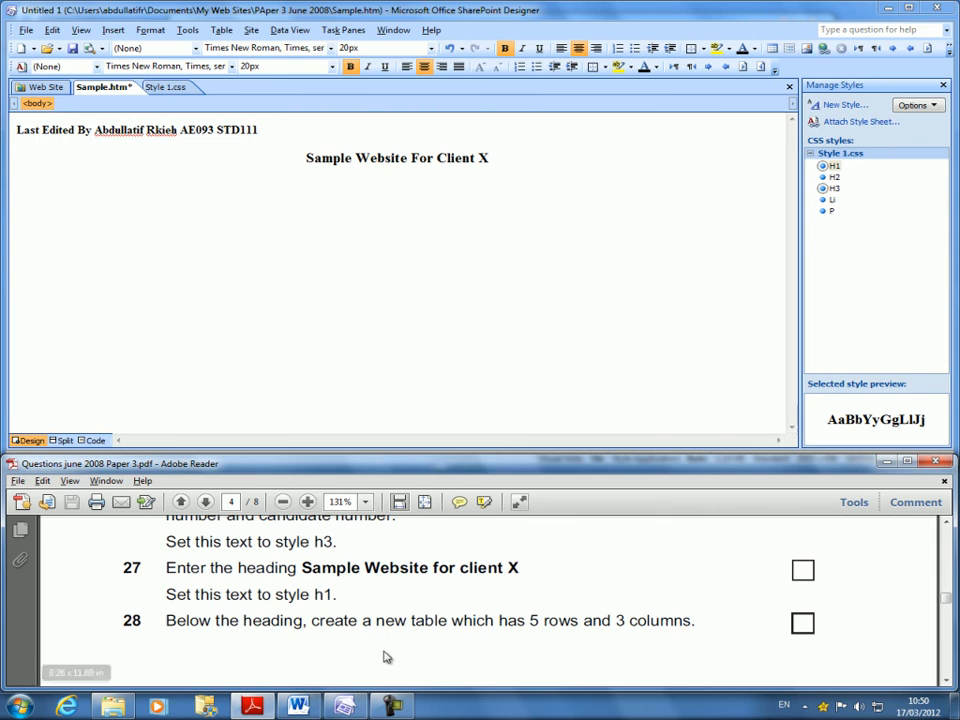
mouse_move(408, 288)
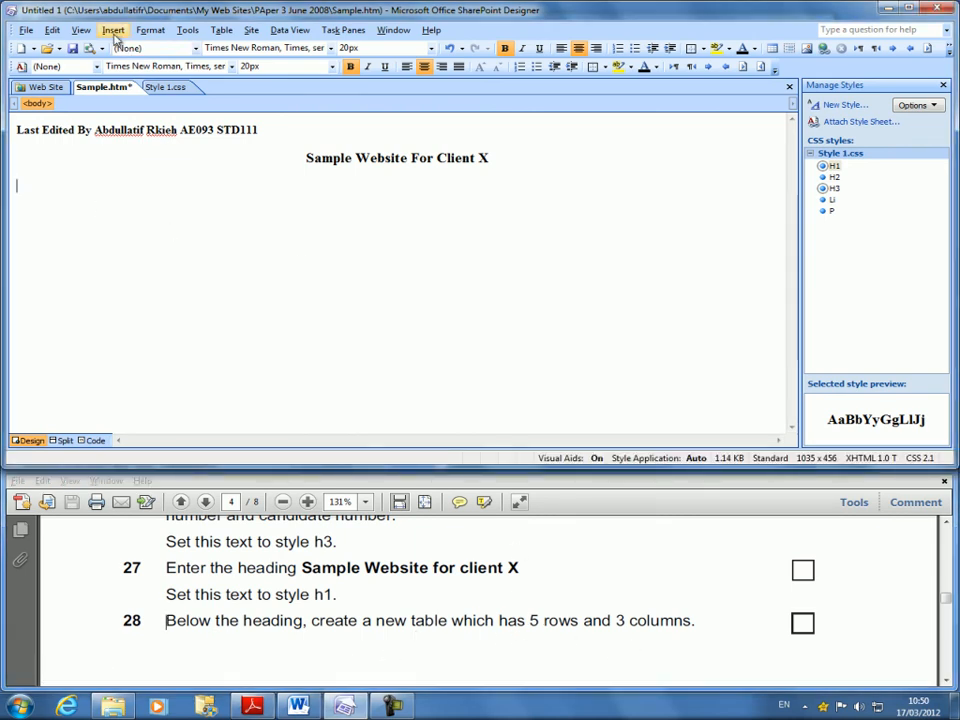
Insert a table with 5 rows and 3 columns below the heading
left_click(150, 30)
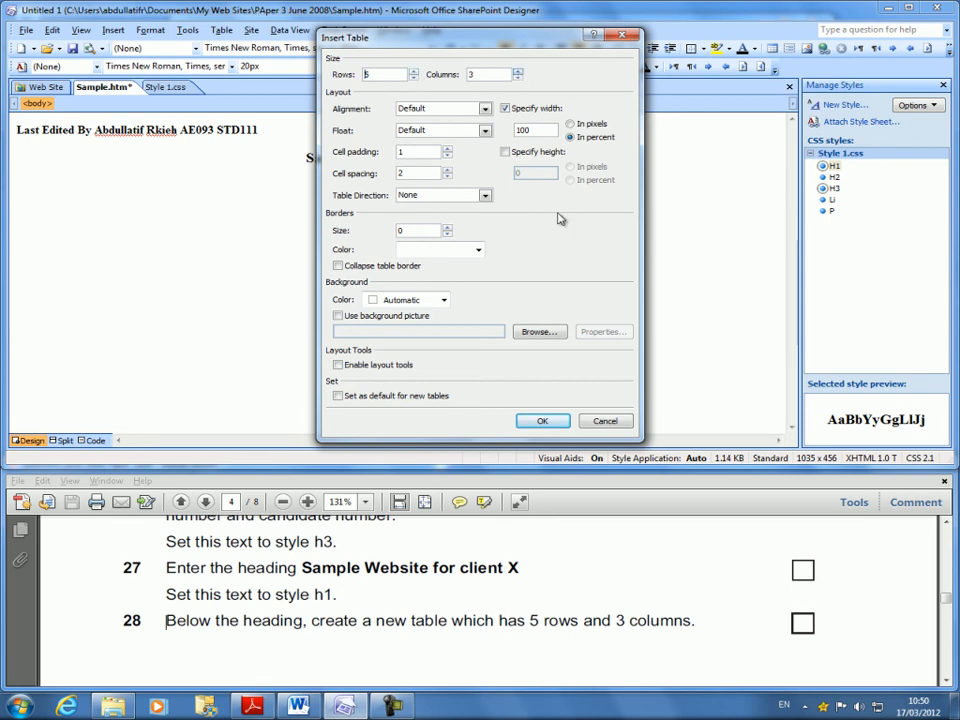
left_click(542, 420)
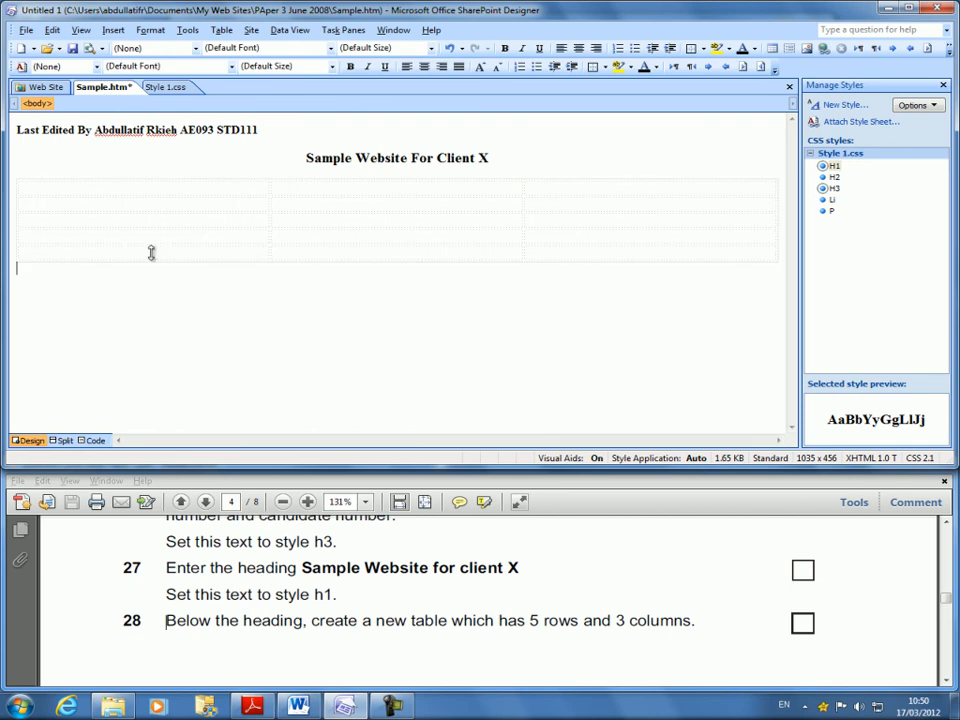
left_click(150, 252)
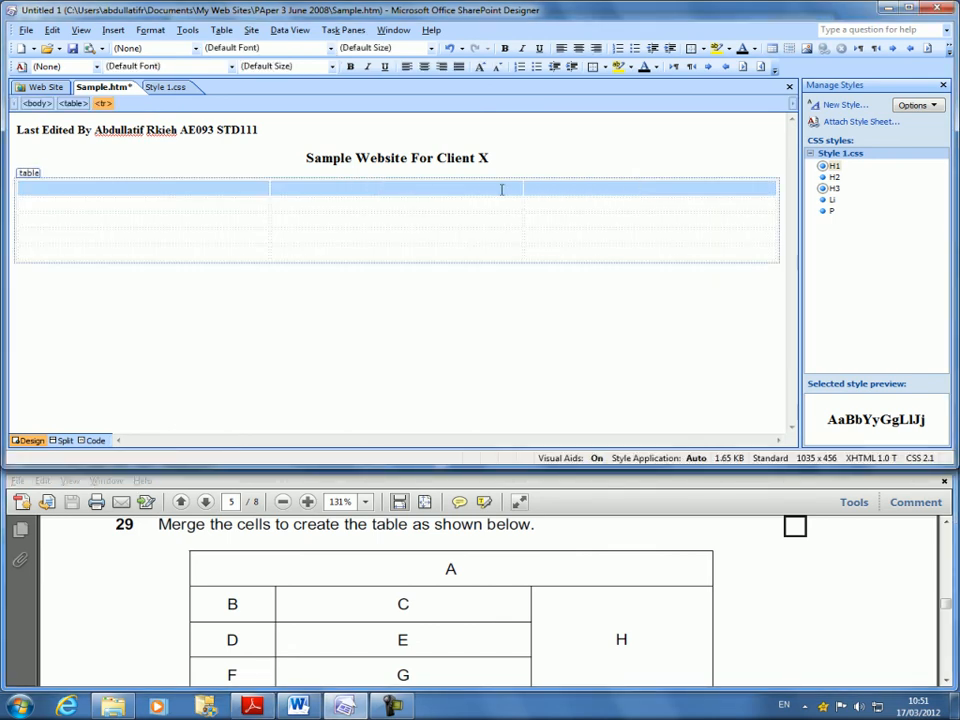
Merge the top row into one cell and start merging the right column's middle cells
right_click(504, 190)
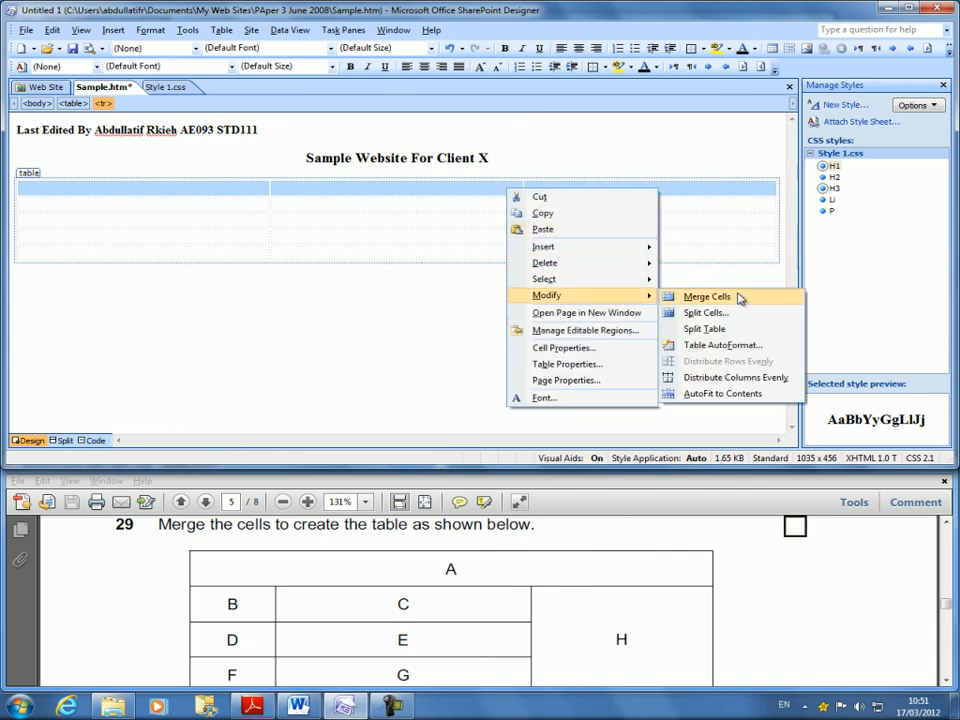
left_click(706, 296)
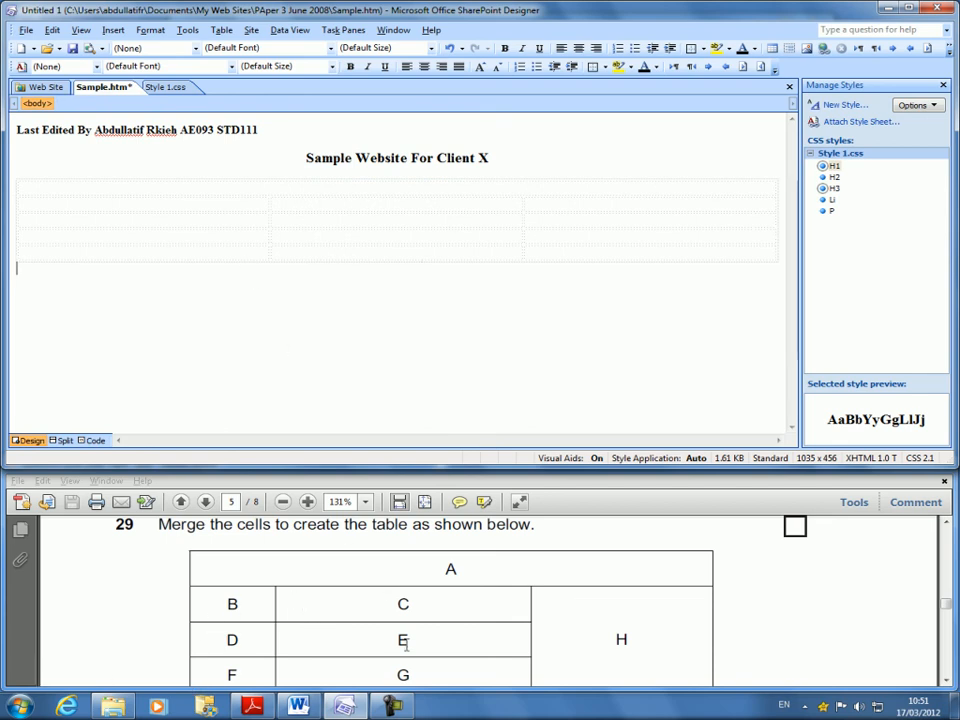
scroll("down", 3)
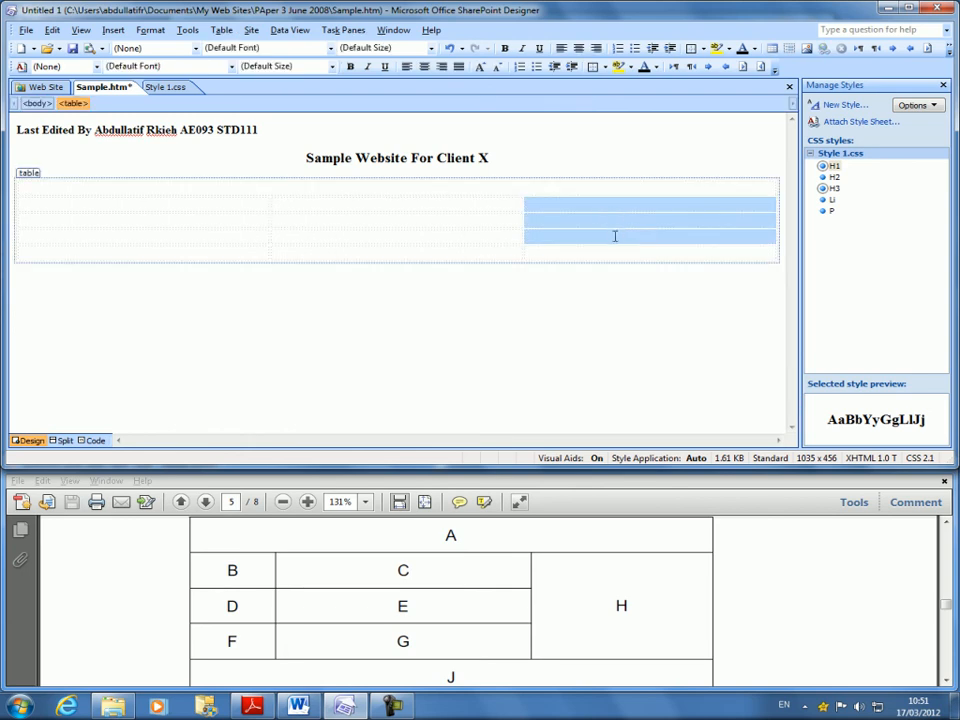
right_click(616, 236)
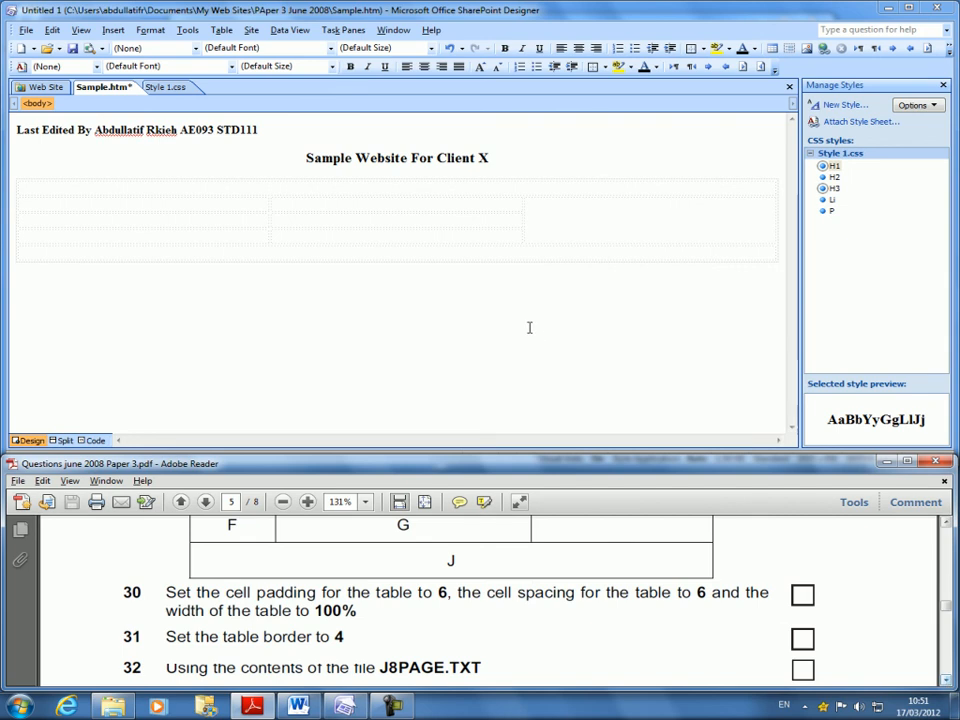
mouse_move(634, 332)
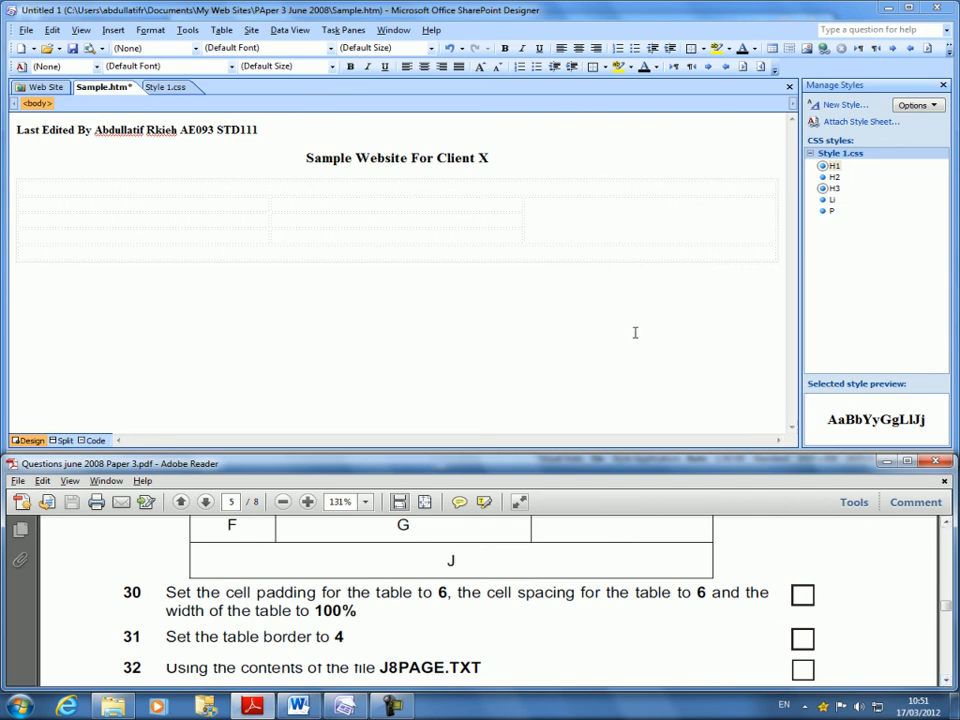